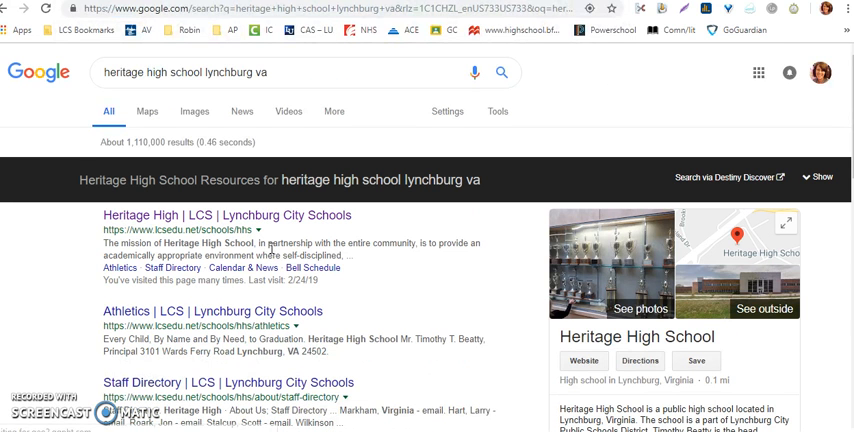
- Open Heritage High's Academics > Library page and scroll to the library website and catalog links
click(241, 215)
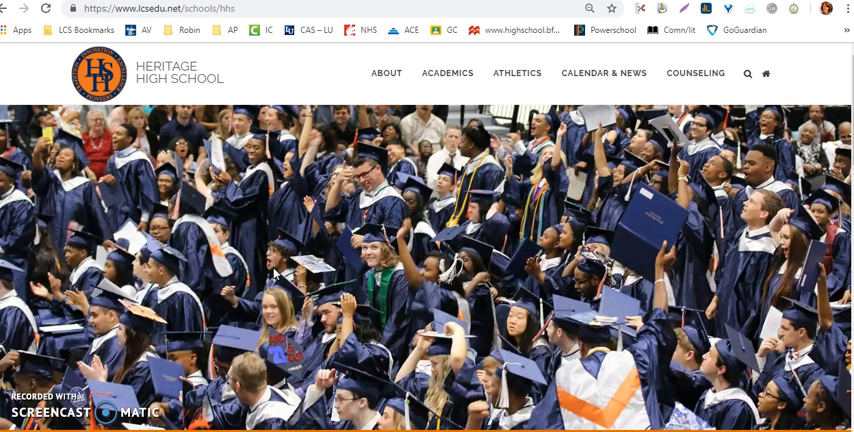
click(447, 72)
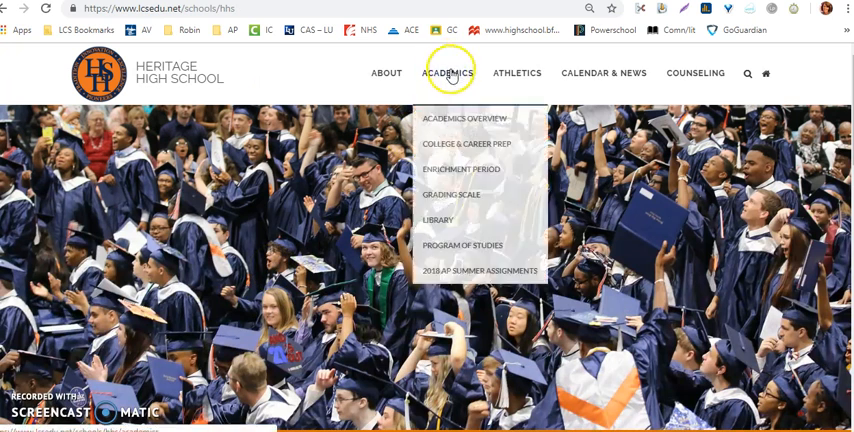
mouse_move(438, 219)
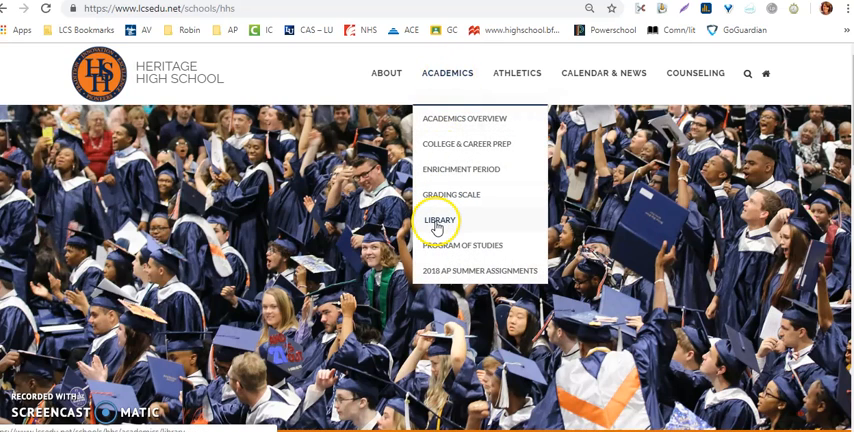
click(438, 219)
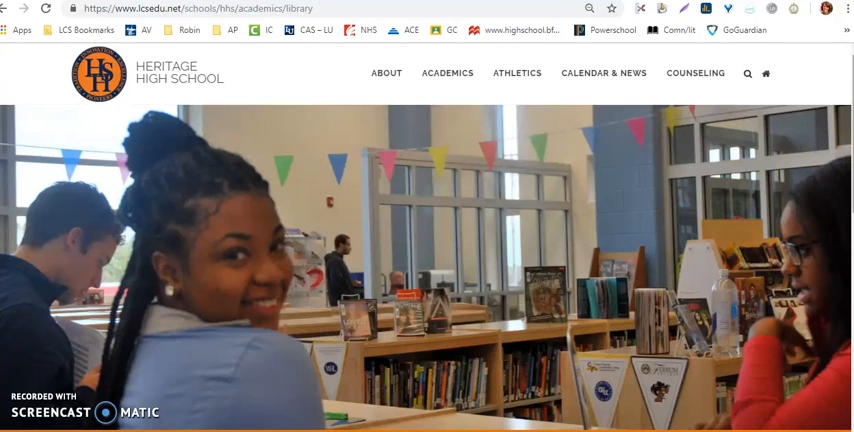
scroll(down, 3)
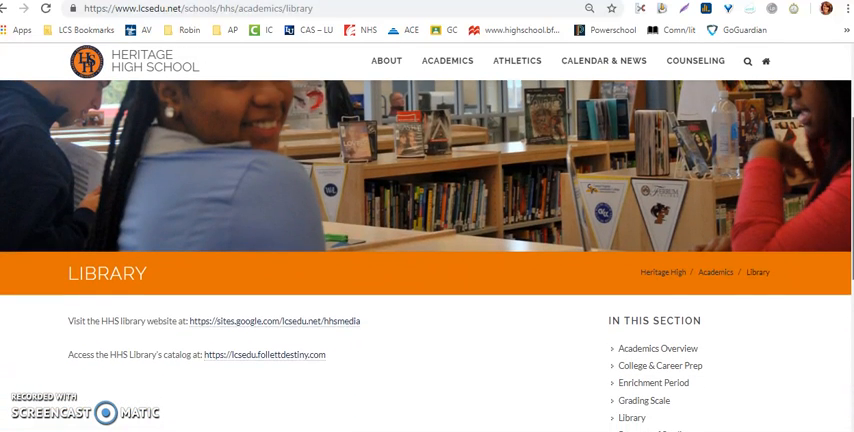
scroll(down, 3)
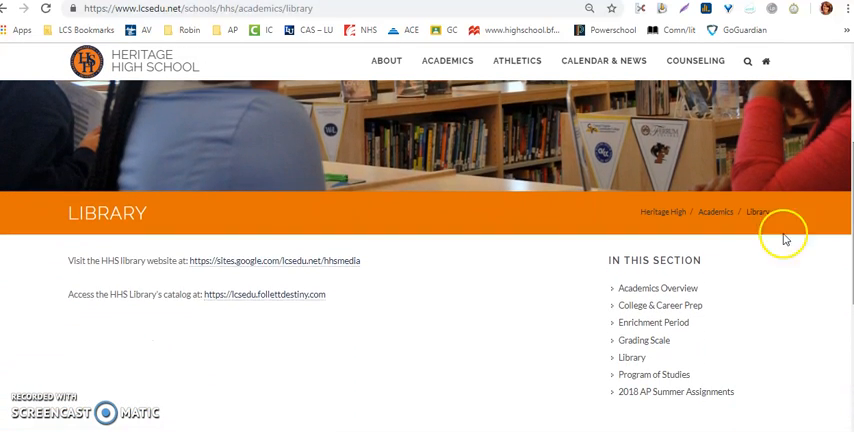
mouse_move(316, 261)
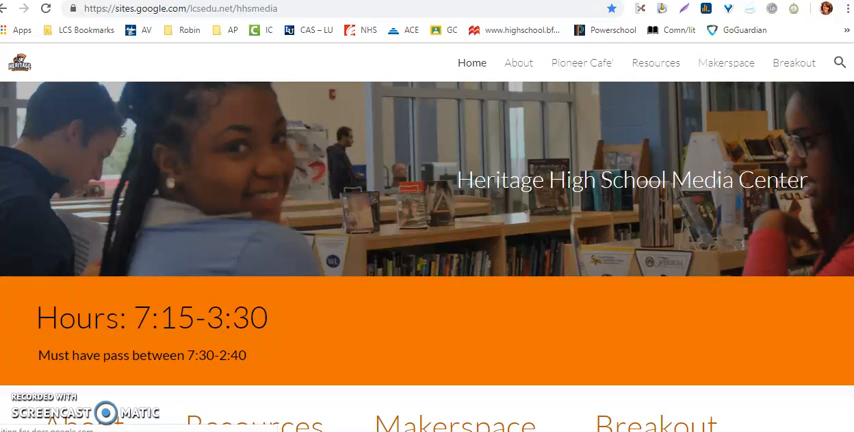
- Open the HHS Media Center Resources page and scroll to Research & Citation databases like Find It Virginia
scroll(down, 3)
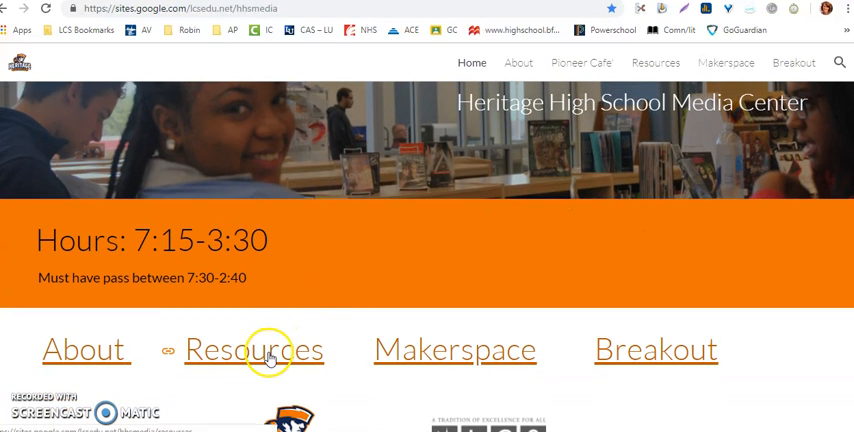
click(254, 349)
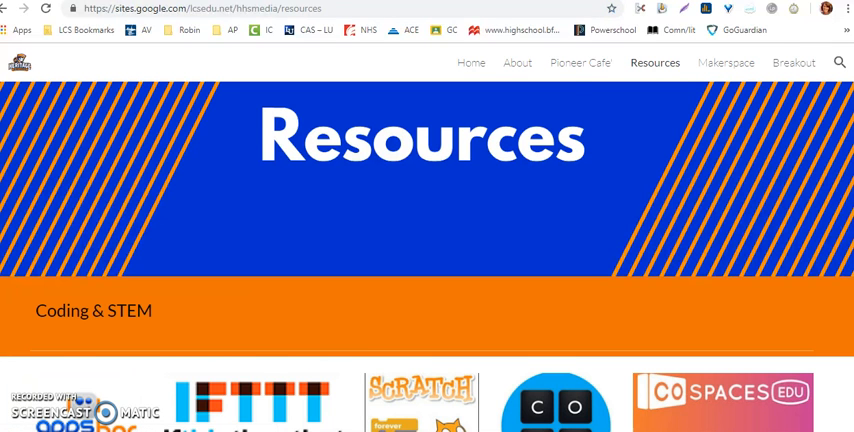
scroll(down, 3)
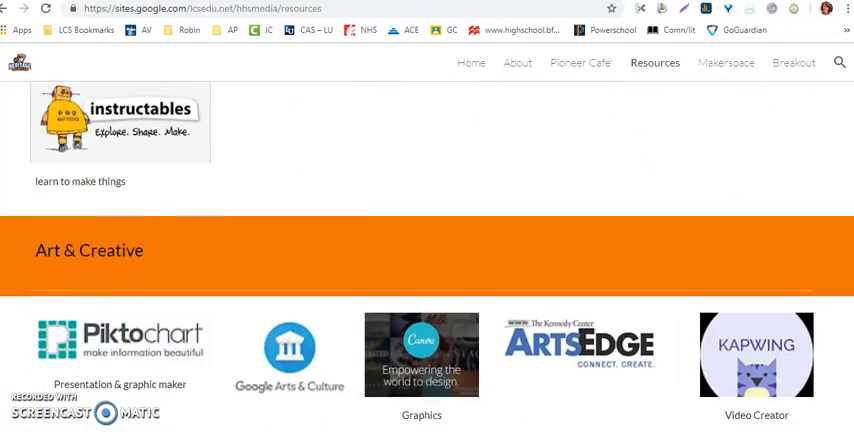
scroll(down, 3)
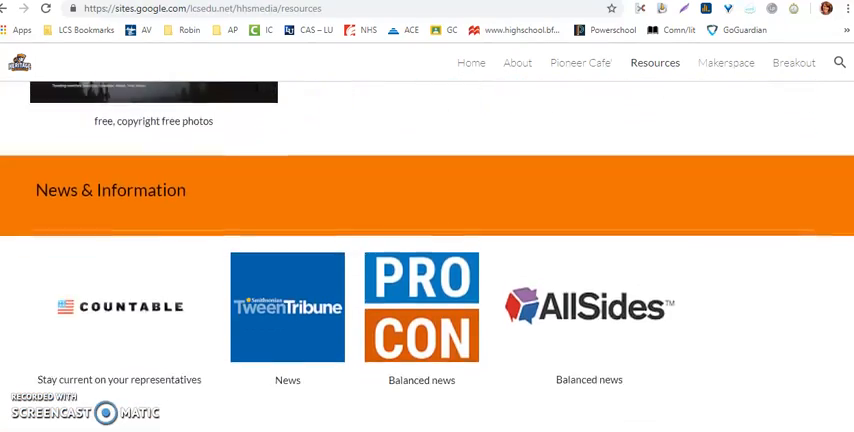
scroll(down, 3)
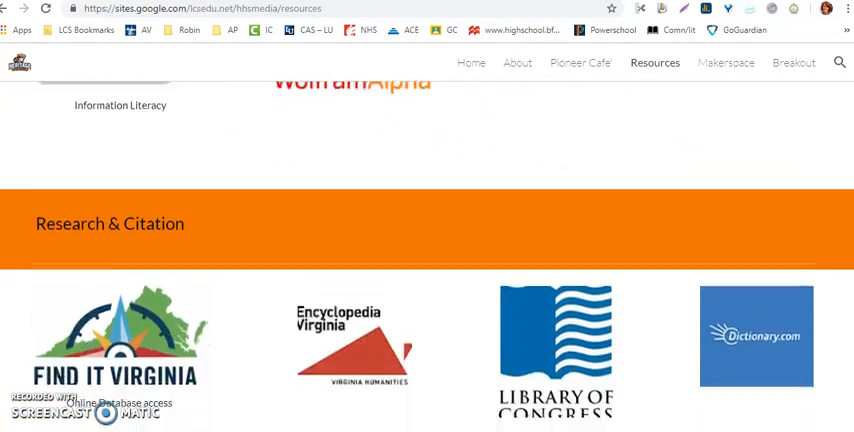
scroll(down, 3)
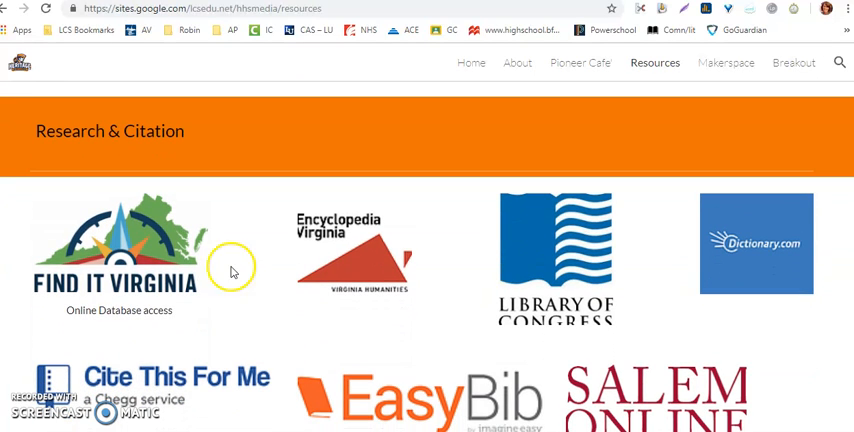
mouse_move(115, 305)
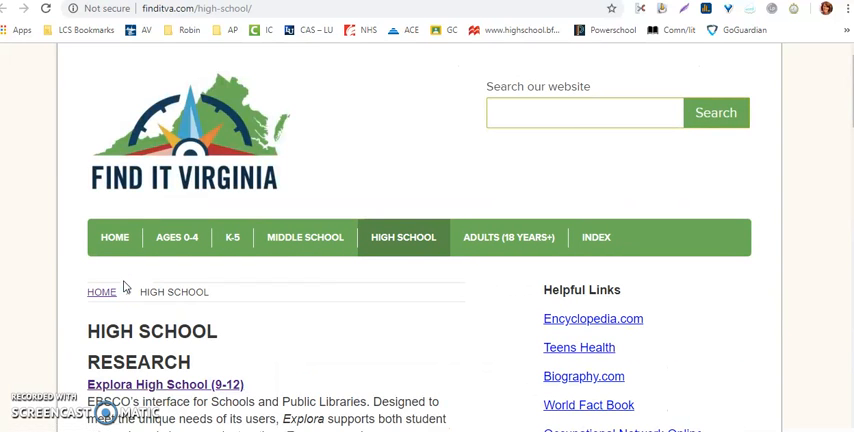
mouse_move(283, 165)
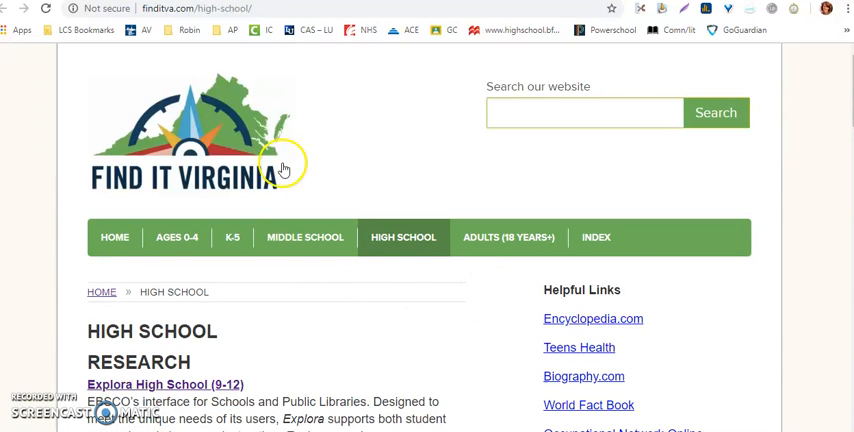
mouse_move(399, 383)
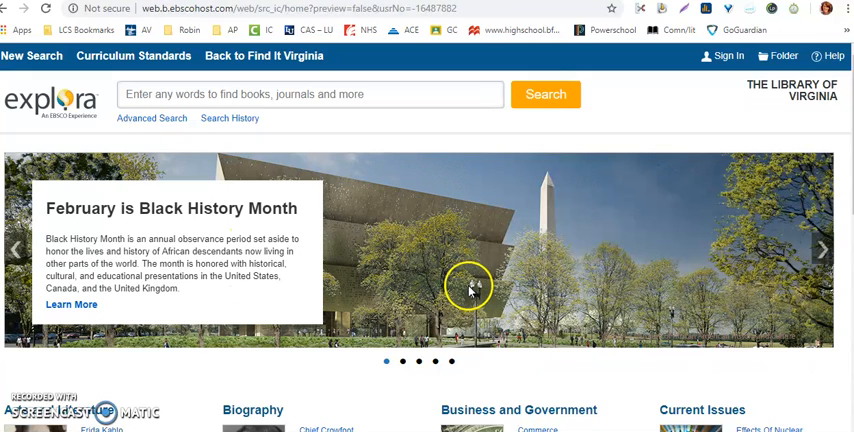
mouse_move(728, 56)
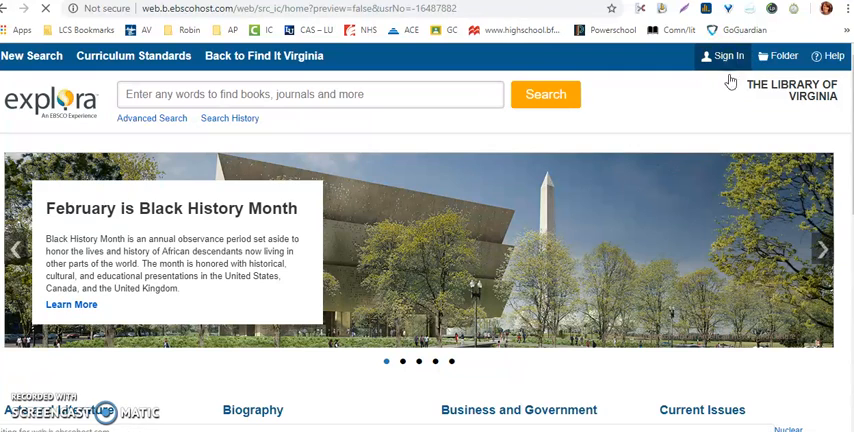
- Sign in to Explora with a Google account and land back on the home page
click(726, 56)
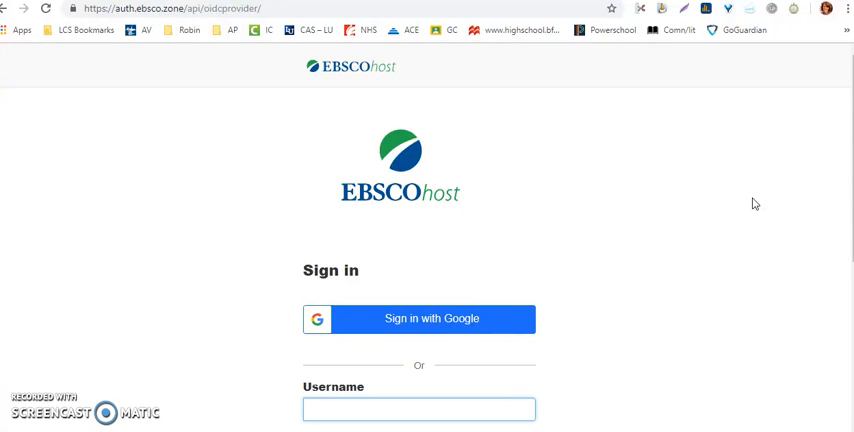
click(419, 318)
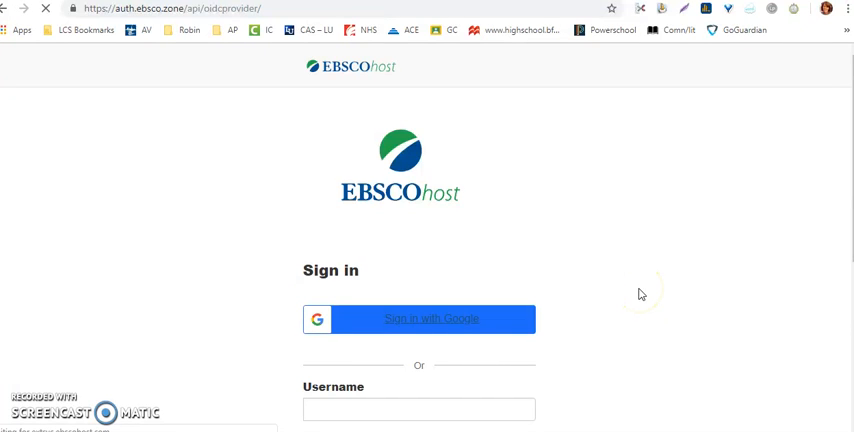
click(419, 318)
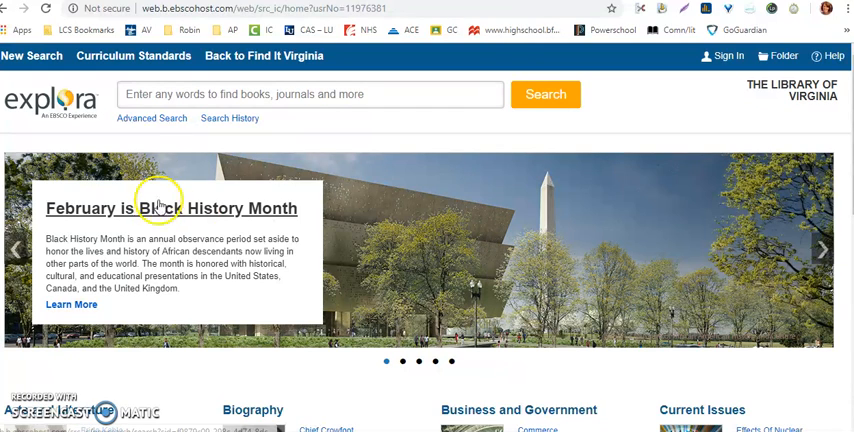
mouse_move(252, 107)
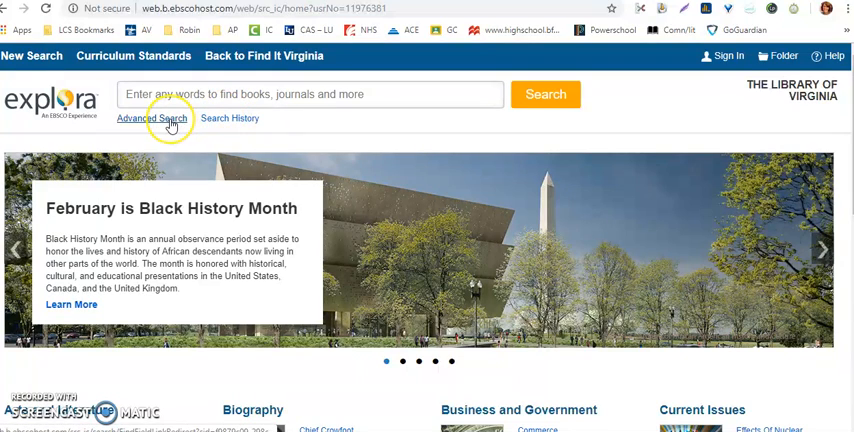
click(151, 118)
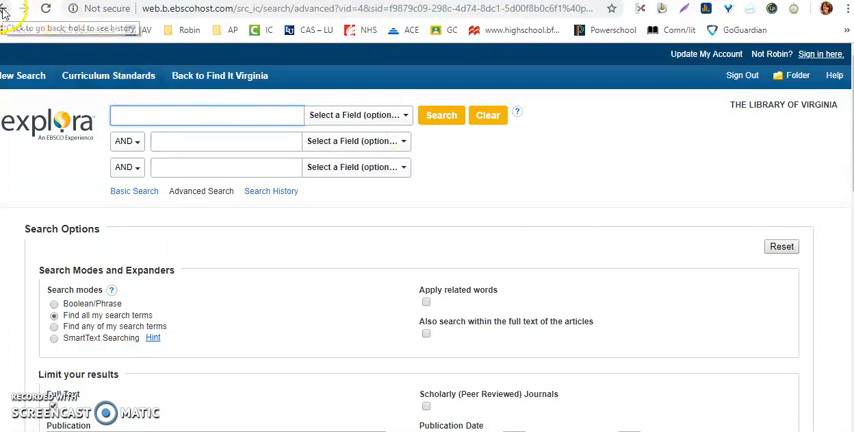
click(6, 8)
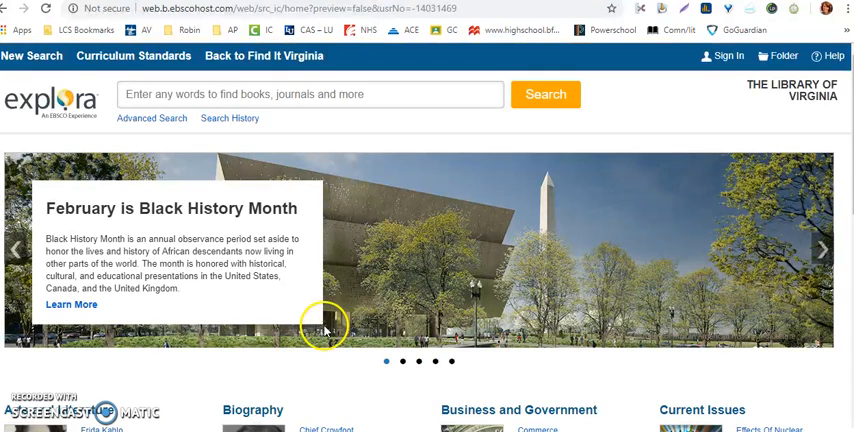
mouse_move(464, 258)
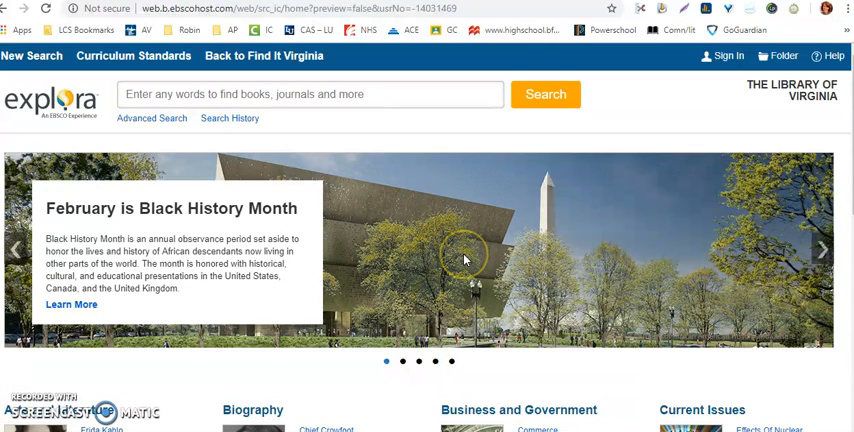
mouse_move(430, 154)
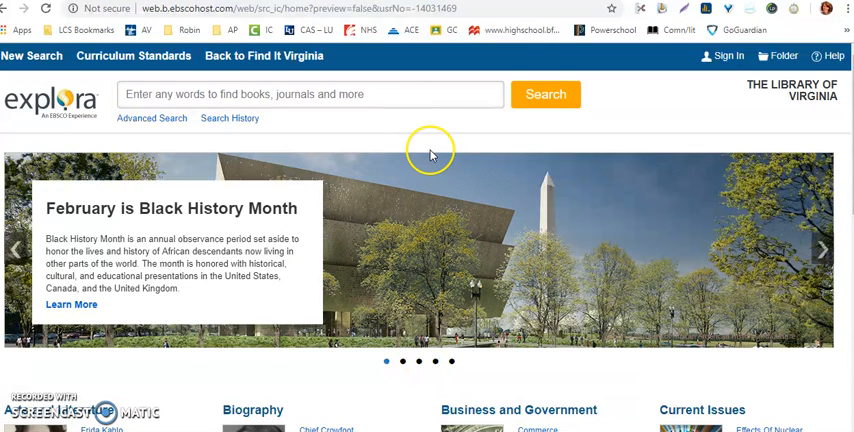
mouse_move(431, 154)
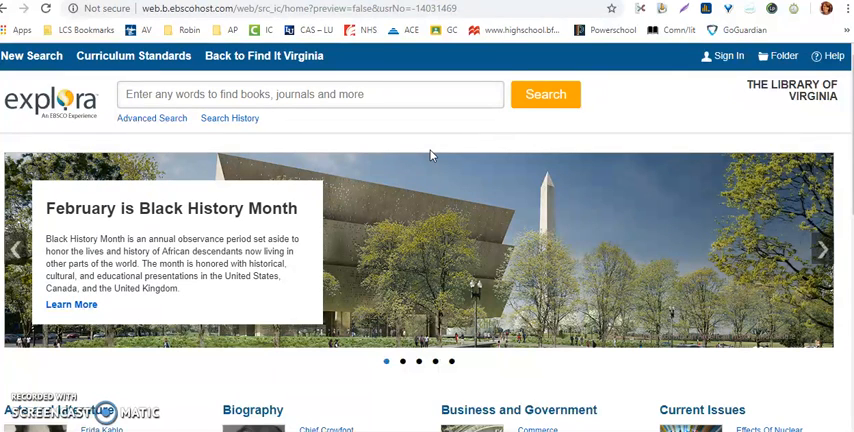
mouse_move(201, 124)
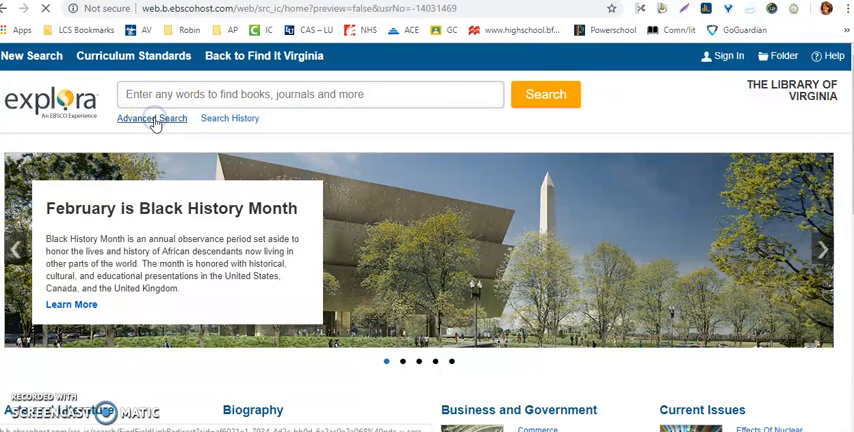
- Open Advanced Search and review its Search Options and limiters, then return to the top
click(151, 118)
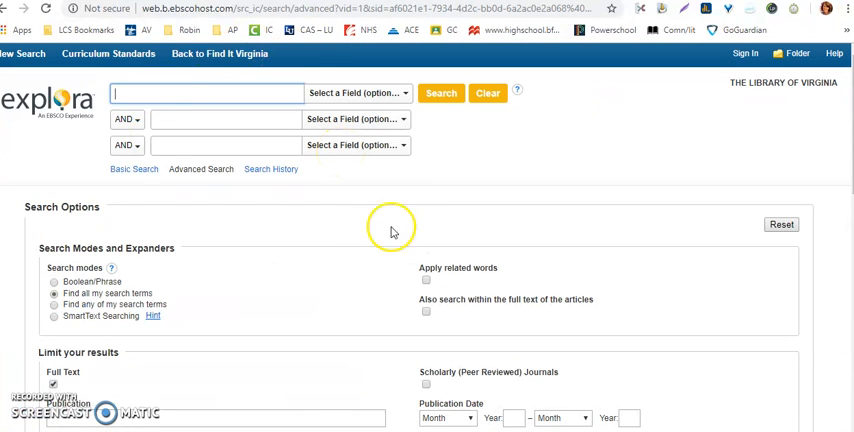
mouse_move(170, 113)
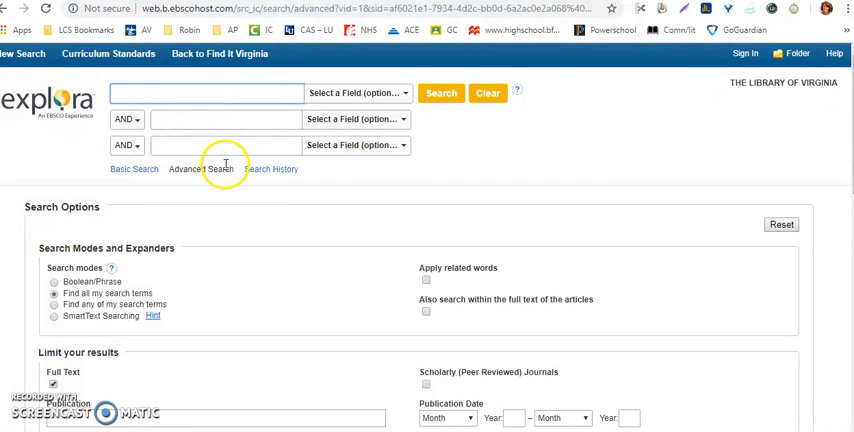
mouse_move(402, 168)
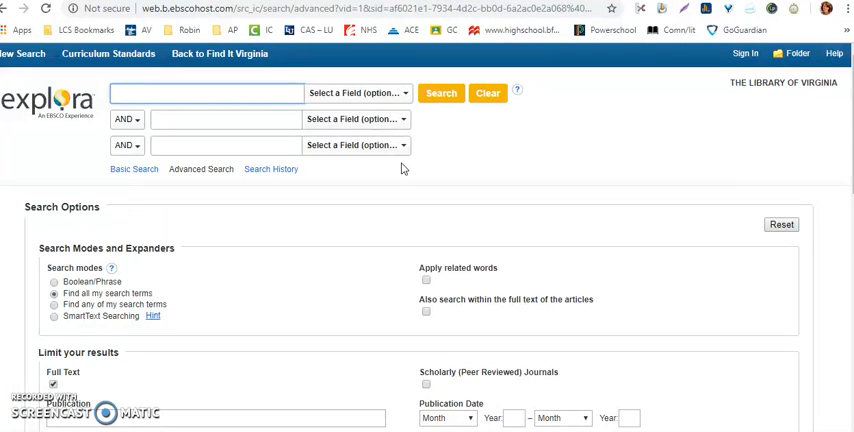
mouse_move(485, 155)
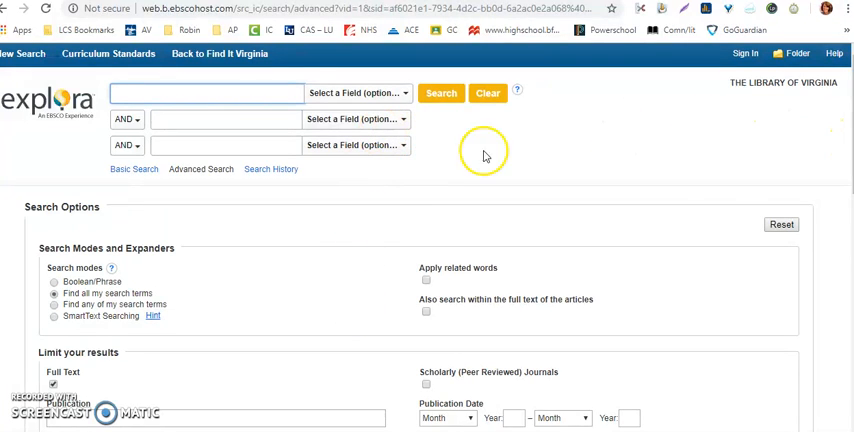
mouse_move(484, 150)
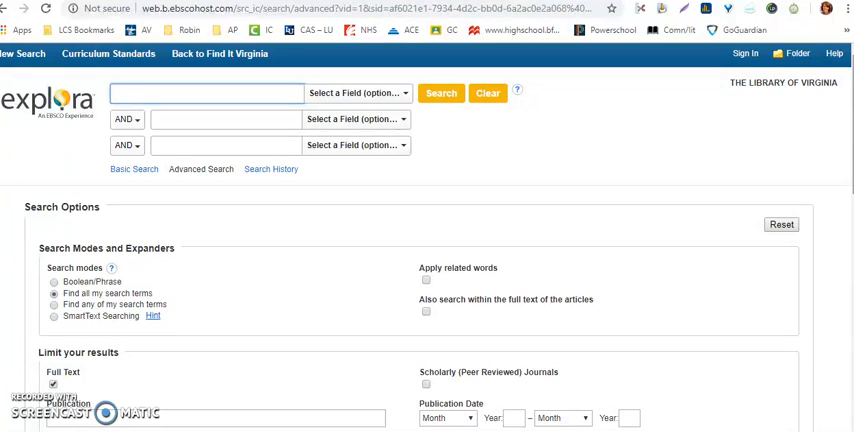
scroll(down, 3)
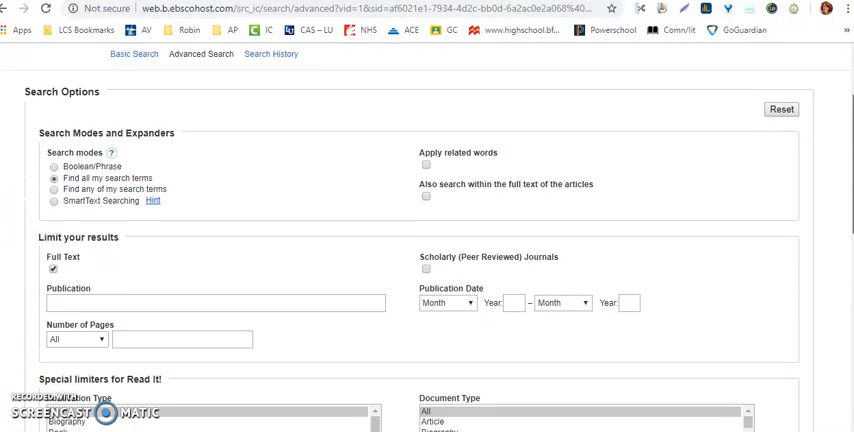
scroll(up, 3)
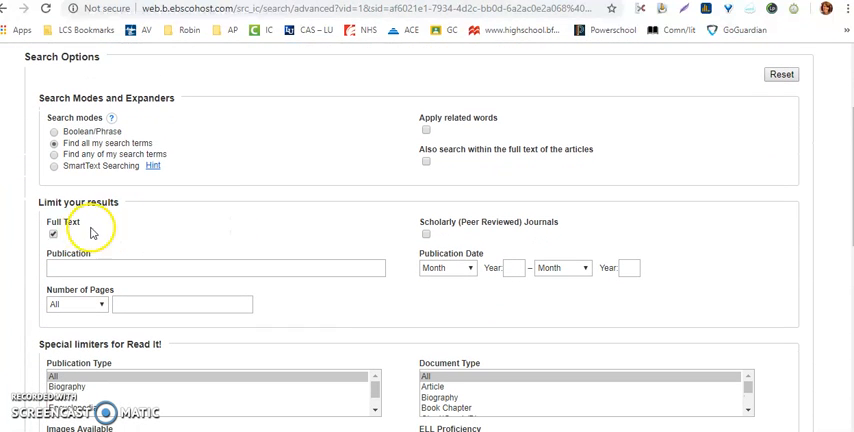
mouse_move(97, 236)
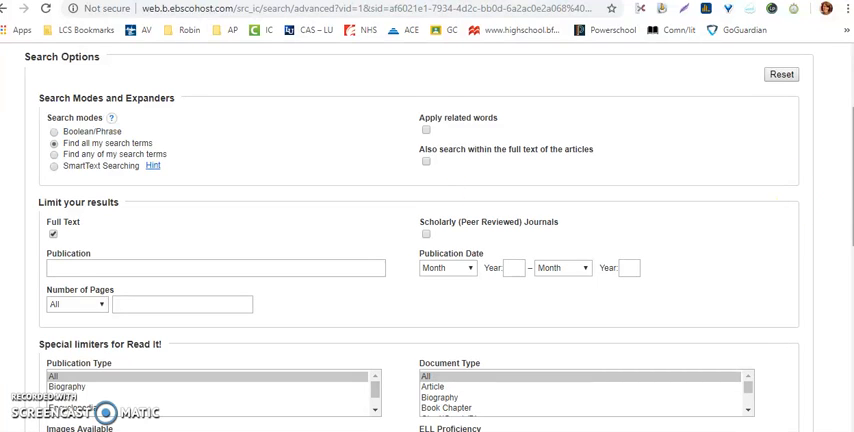
scroll(down, 3)
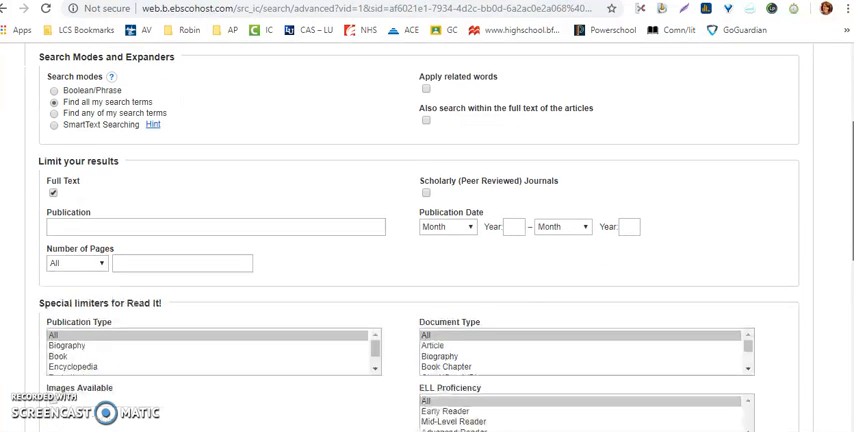
scroll(down, 3)
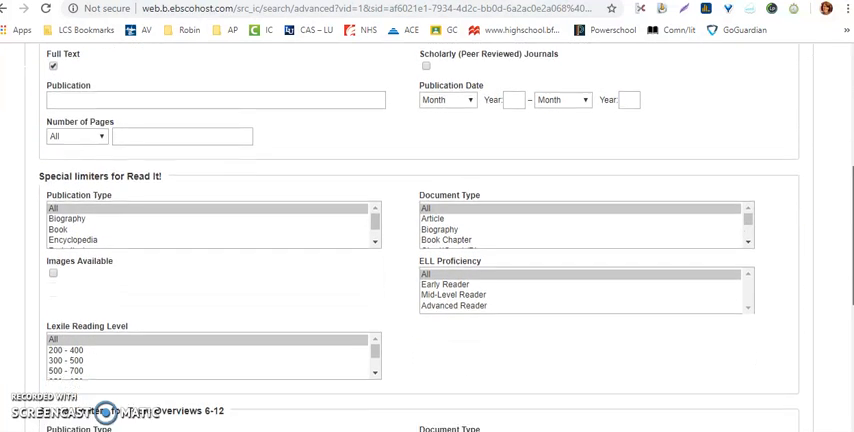
scroll(down, 3)
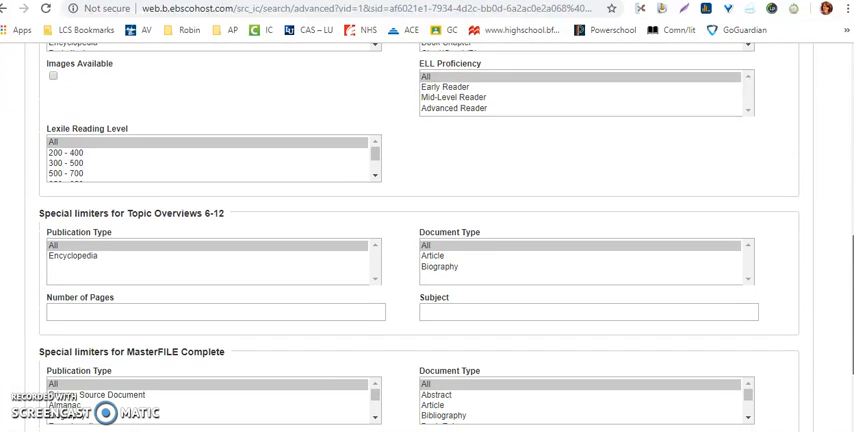
scroll(down, 3)
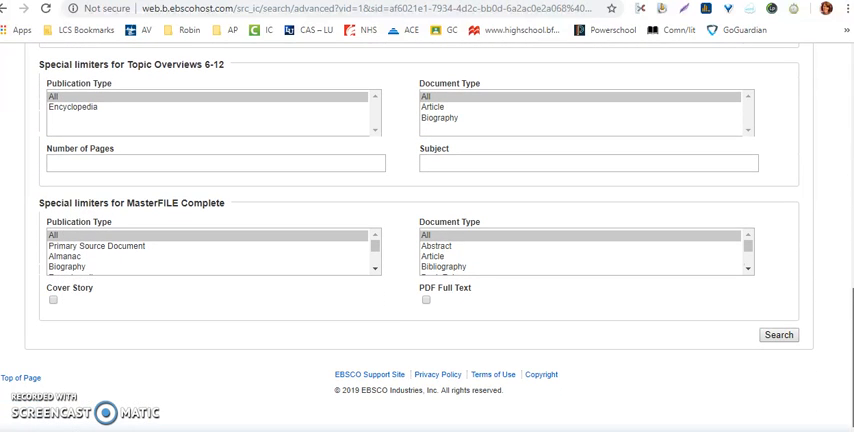
scroll(up, 3)
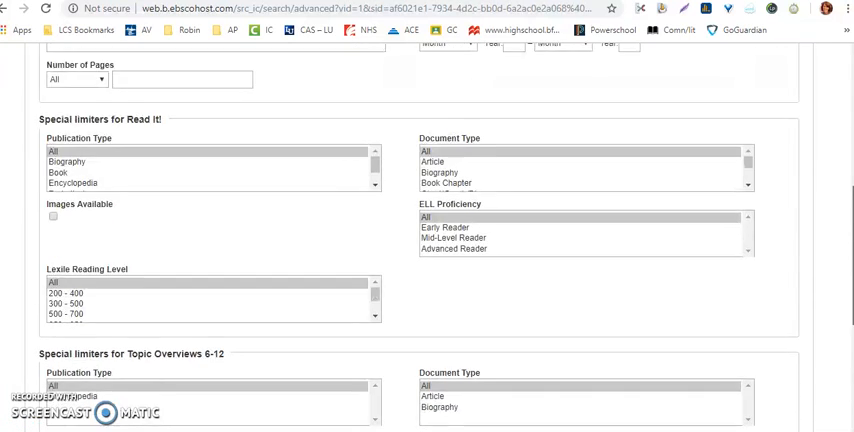
scroll(up, 3)
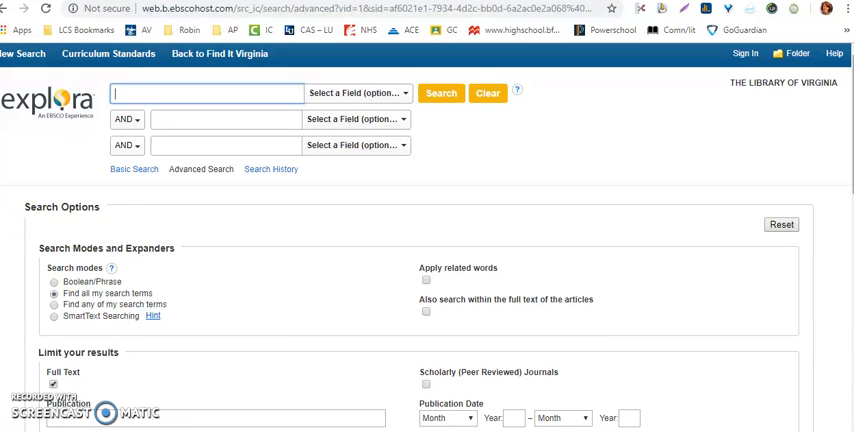
mouse_move(480, 183)
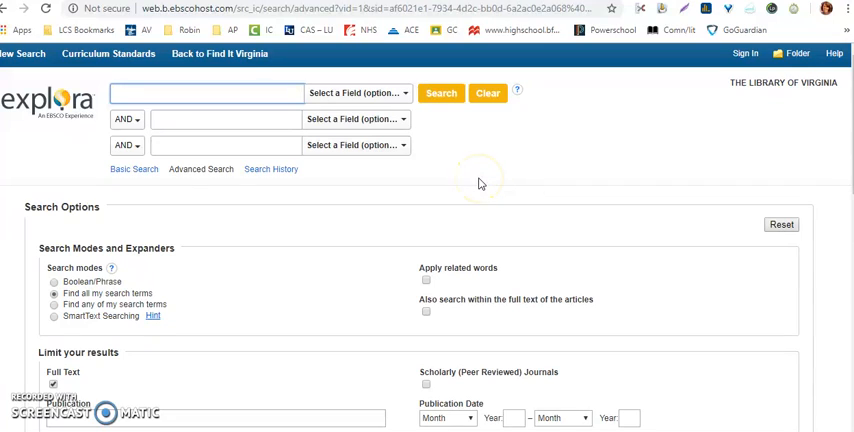
mouse_move(54, 407)
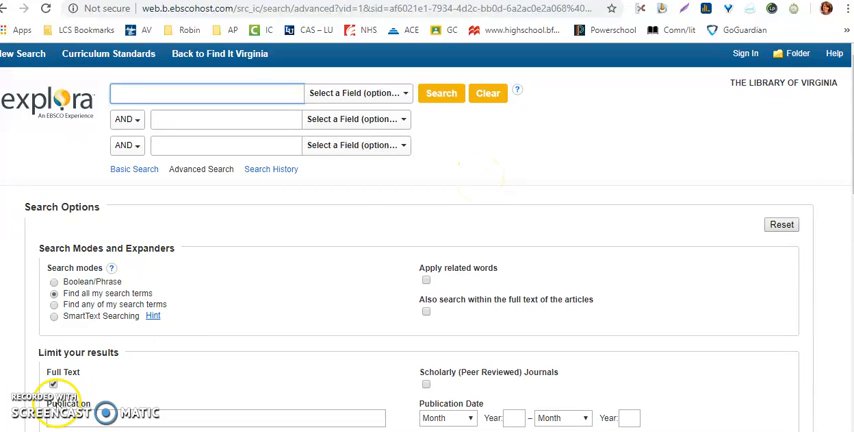
mouse_move(675, 176)
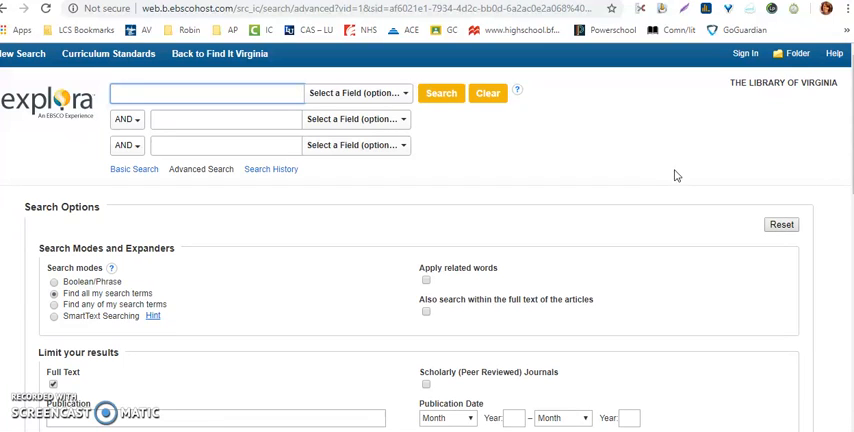
mouse_move(332, 267)
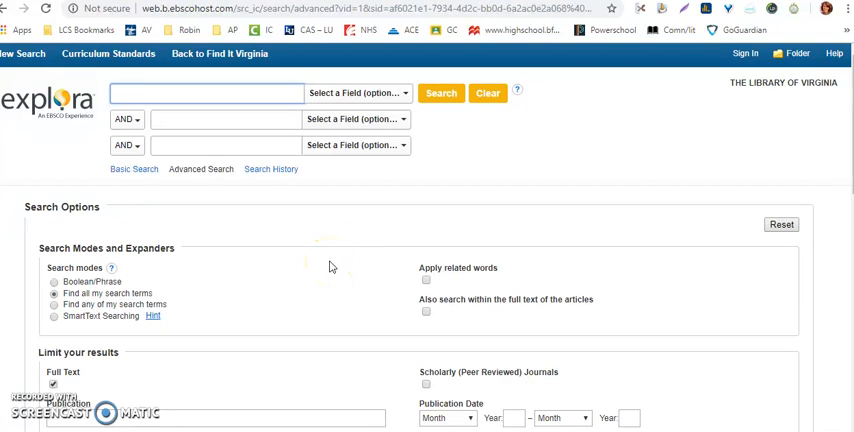
- Search for 'hairspray' in the first advanced search box, yielding 1,291 full-text results
text(hairspray)
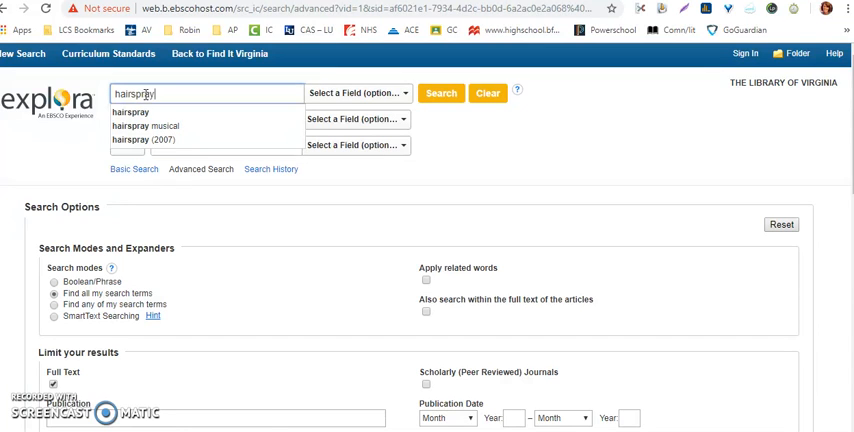
click(441, 92)
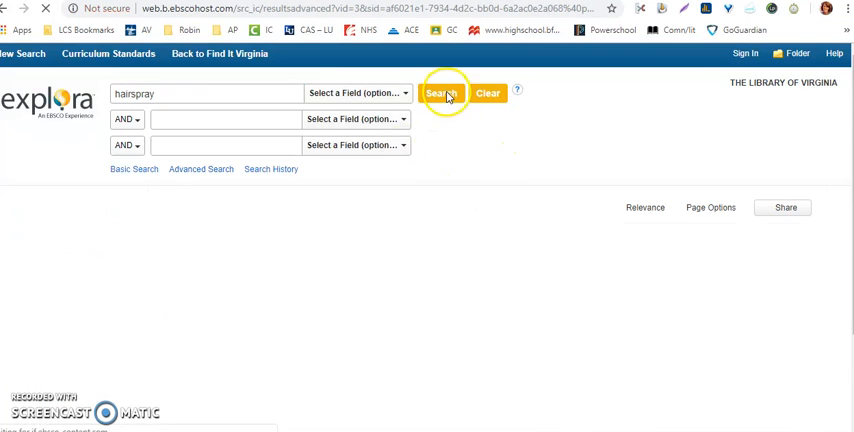
click(441, 92)
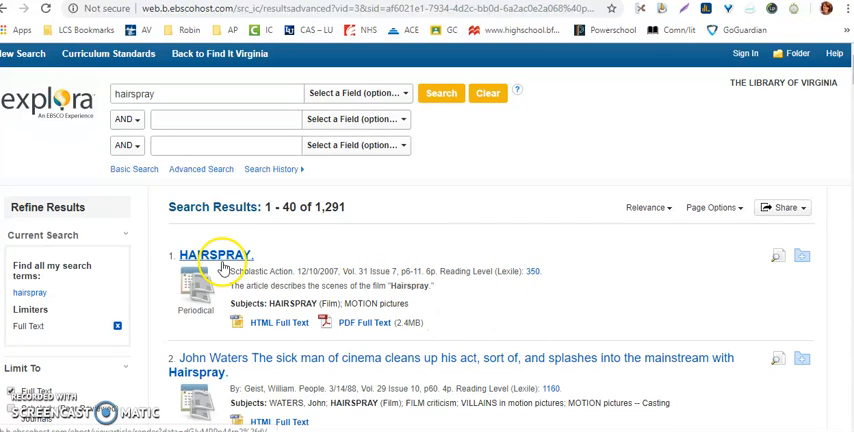
mouse_move(362, 302)
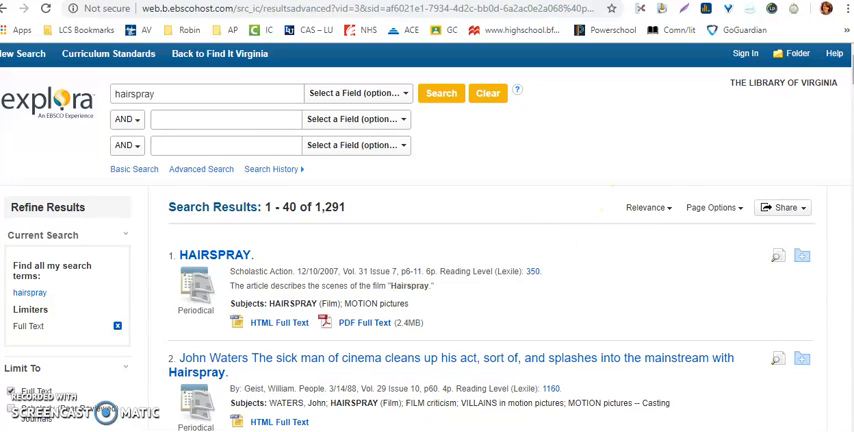
scroll(down, 3)
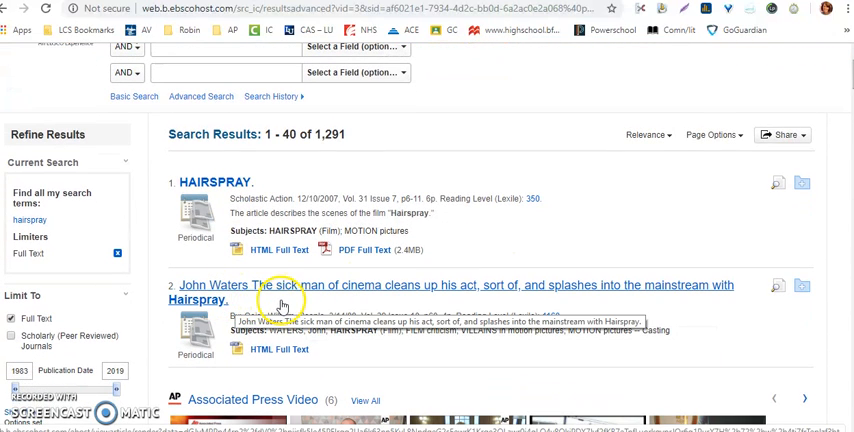
mouse_move(420, 375)
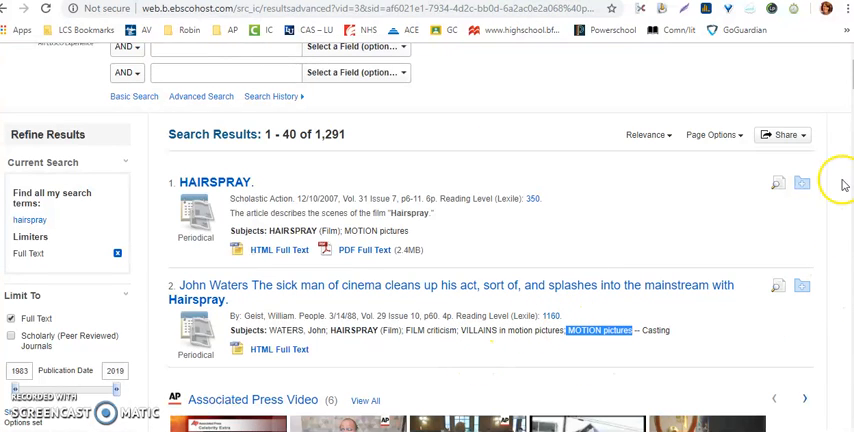
mouse_move(845, 185)
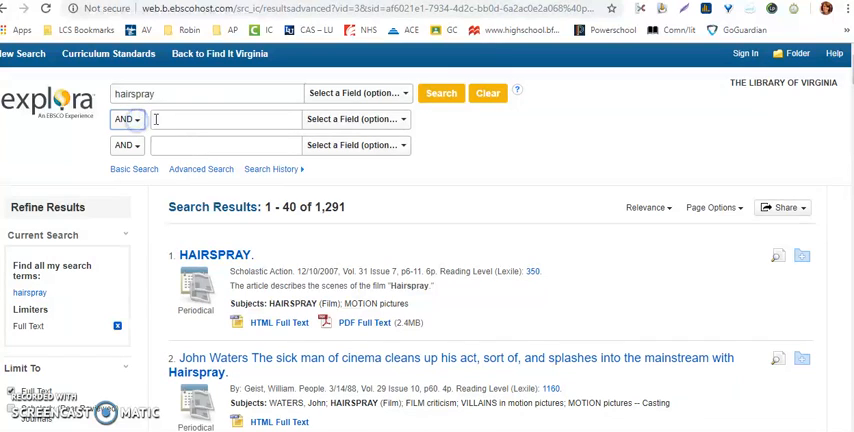
- Enter 'play' in row two and 'movie or motion picture' with NOT in row three
text(play)
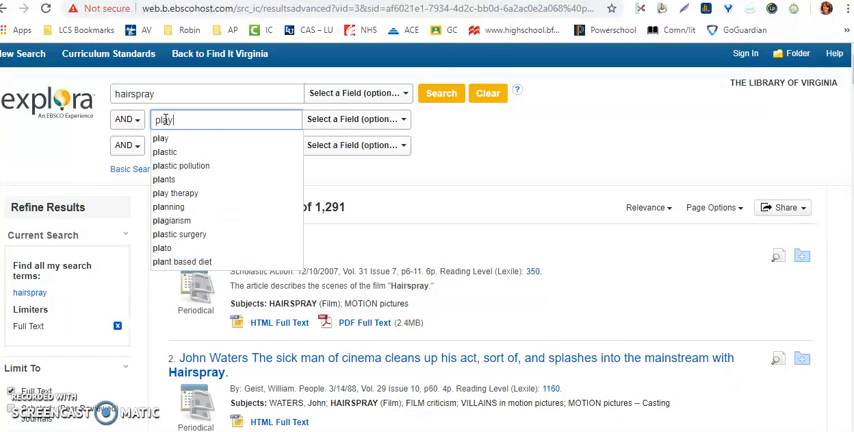
click(127, 145)
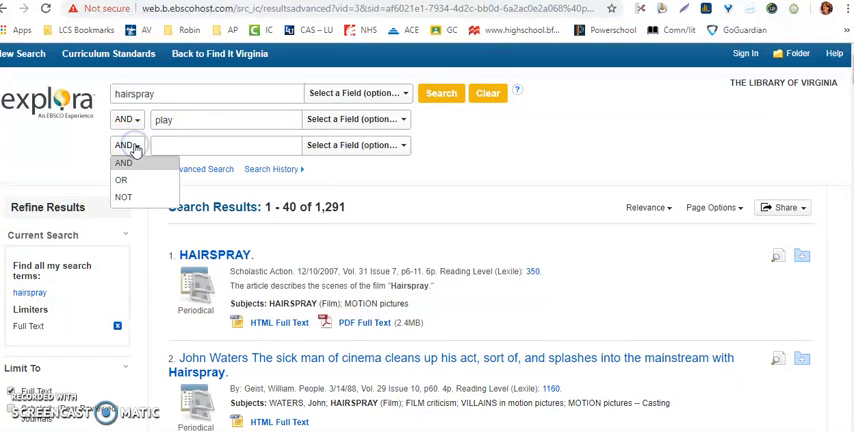
click(122, 196)
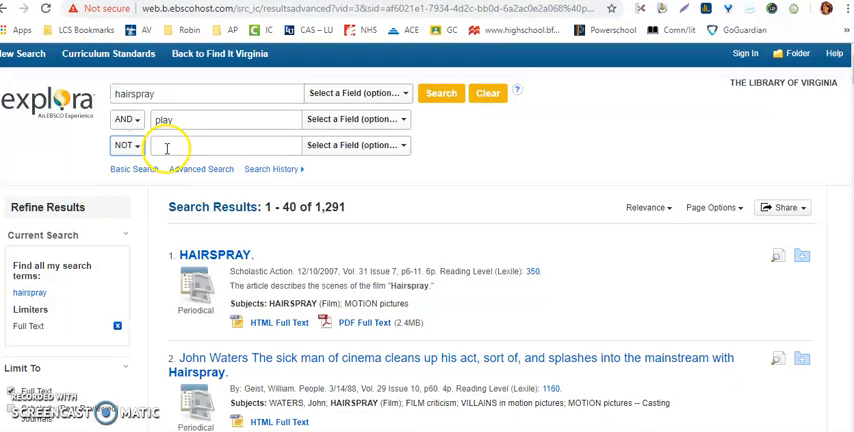
text(movie or motion picture)
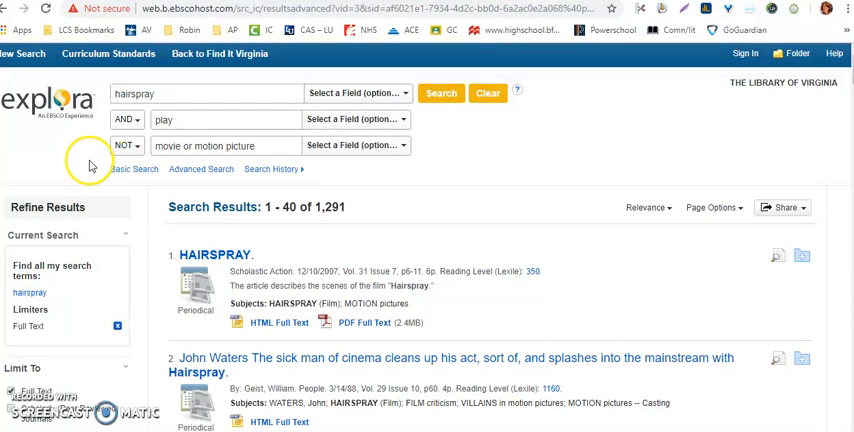
mouse_move(133, 127)
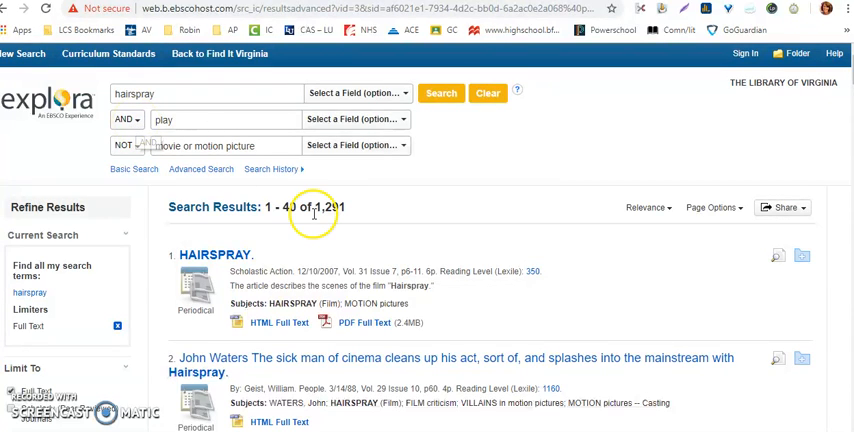
mouse_move(462, 159)
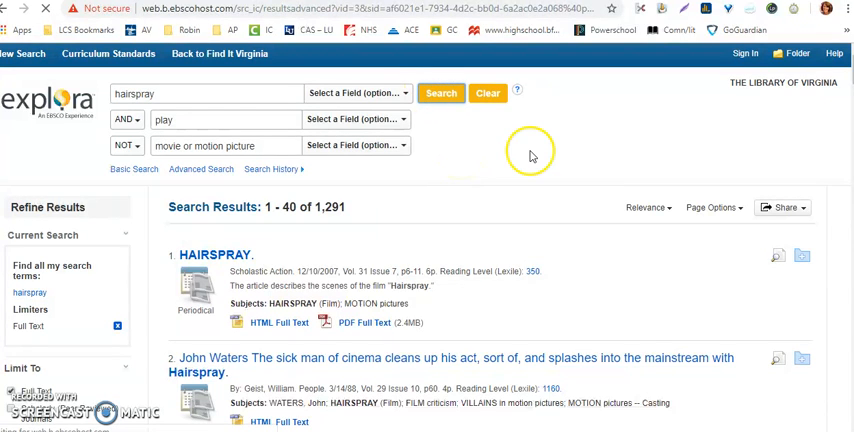
- Run the combined Boolean search and scroll through the 192 theatre-related results
click(440, 92)
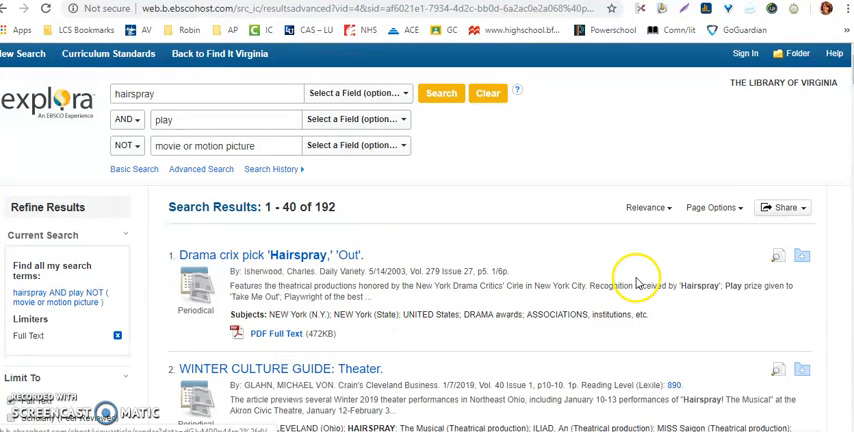
scroll(down, 3)
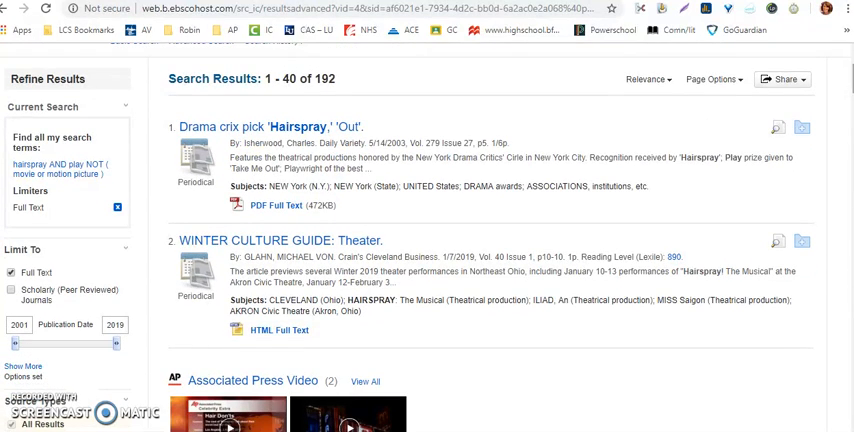
mouse_move(385, 240)
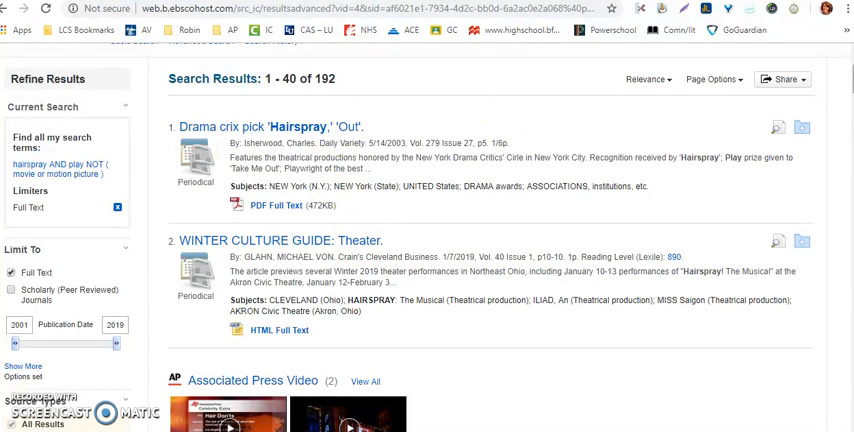
scroll(down, 3)
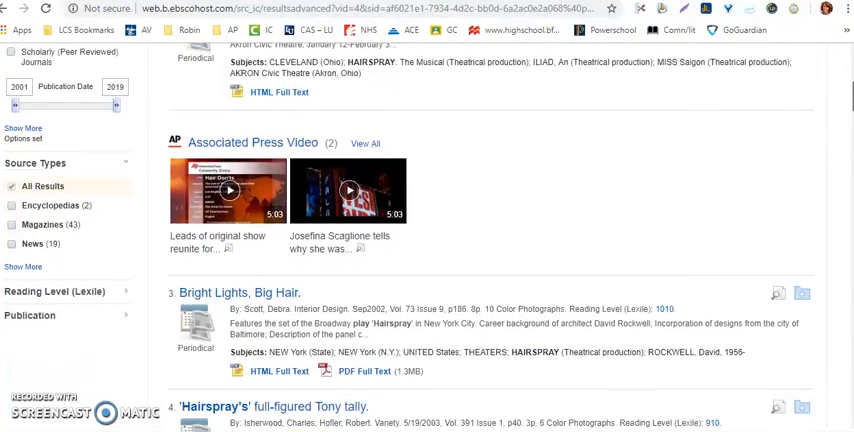
scroll(down, 3)
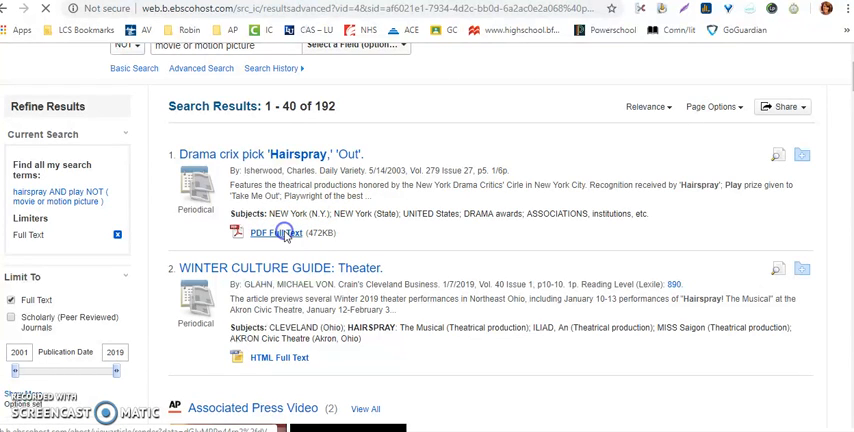
click(268, 232)
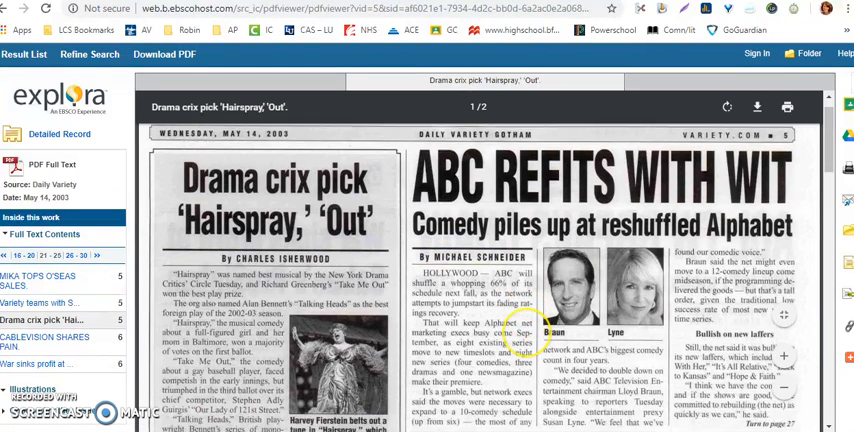
scroll(down, 3)
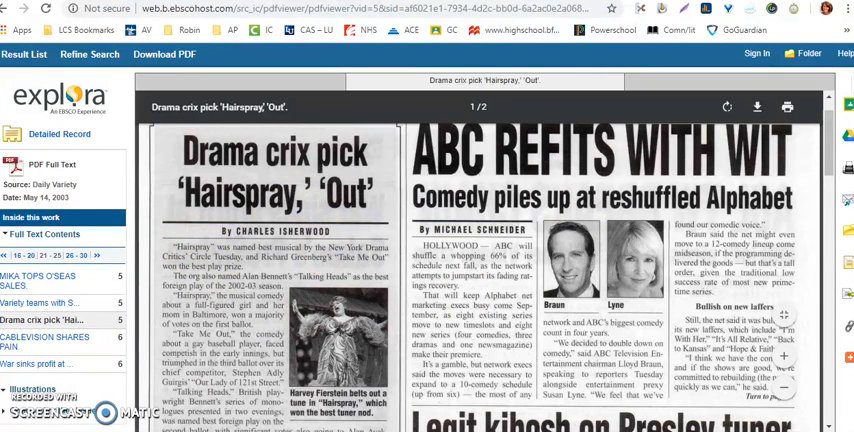
scroll(up, 3)
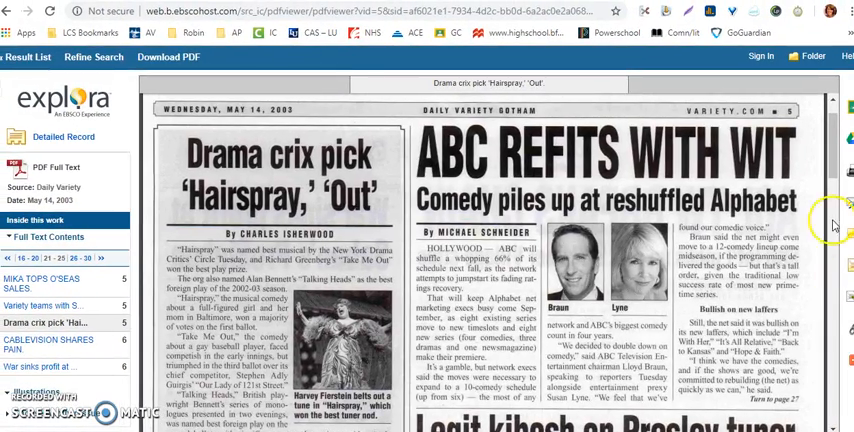
scroll(down, 3)
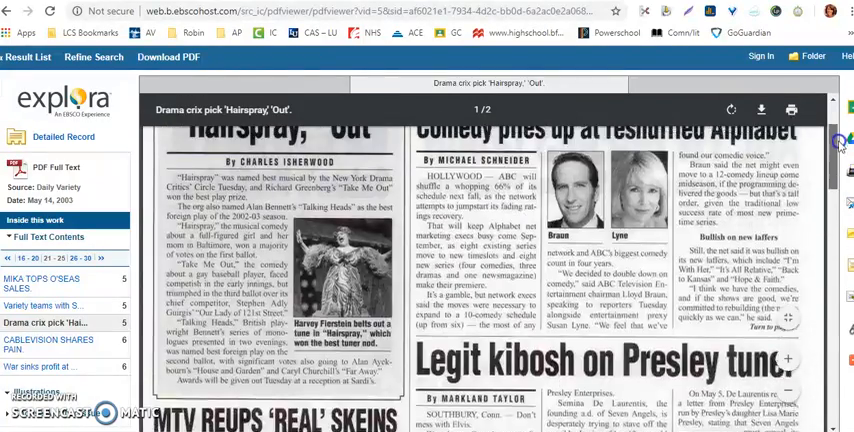
scroll(up, 3)
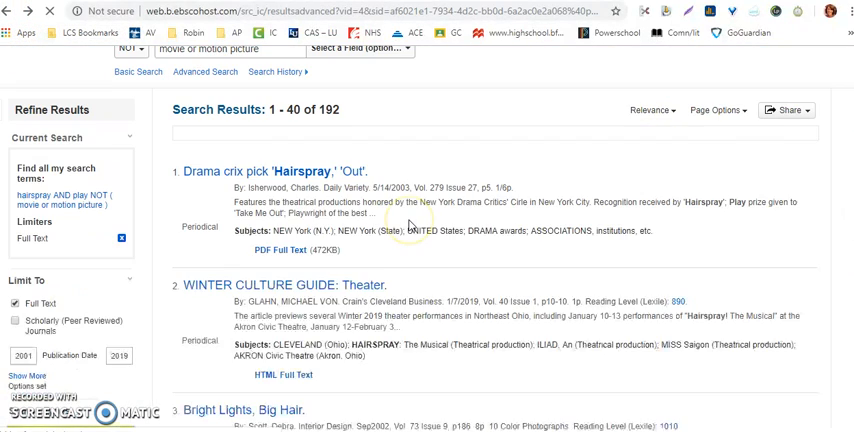
scroll(down, 3)
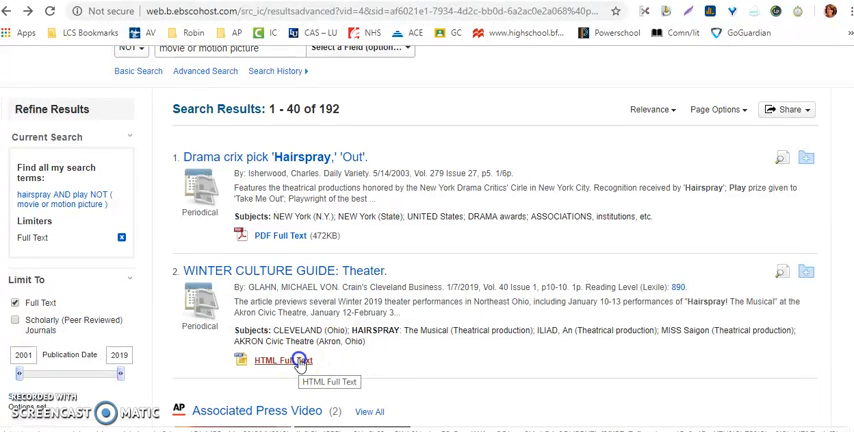
click(284, 361)
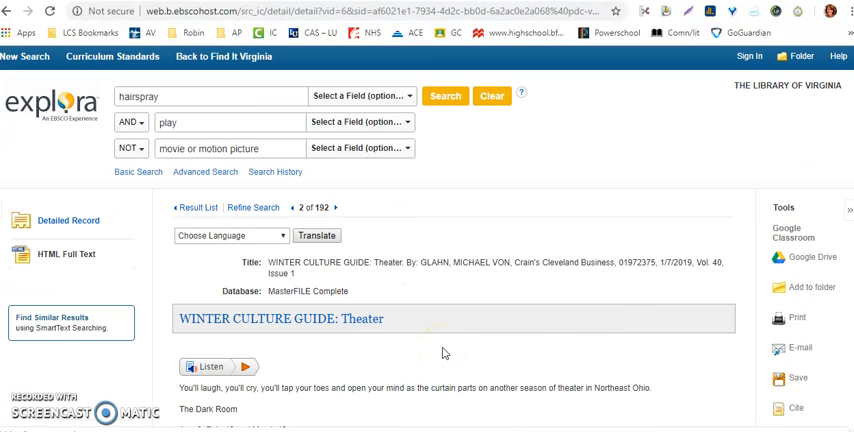
scroll(down, 3)
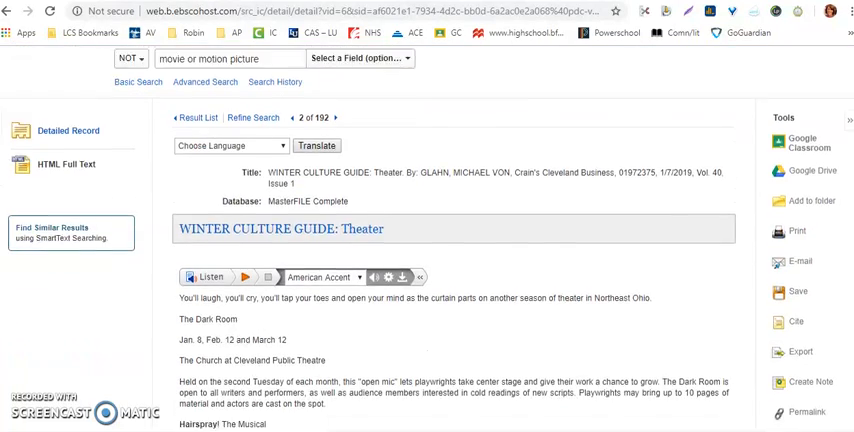
scroll(down, 3)
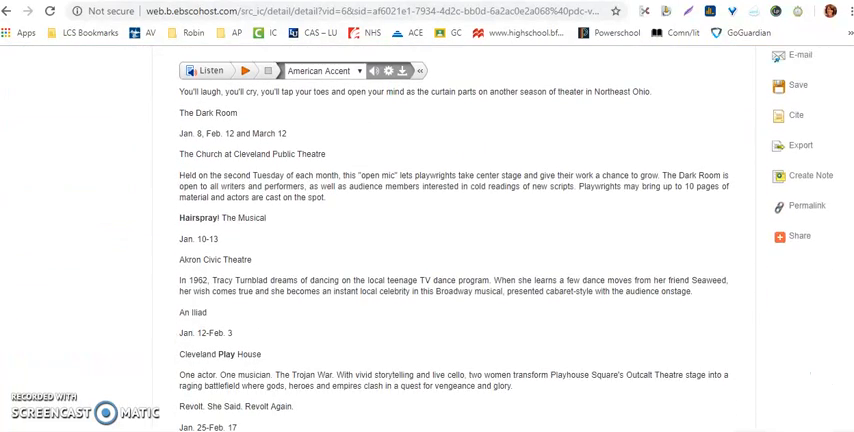
scroll(down, 3)
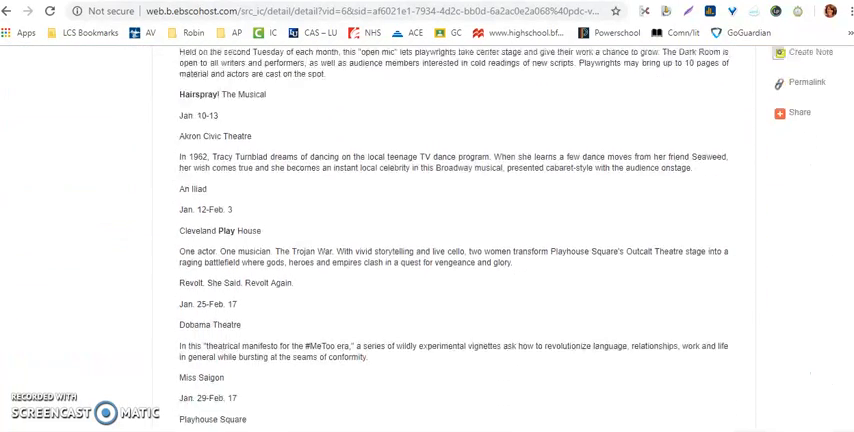
scroll(down, 3)
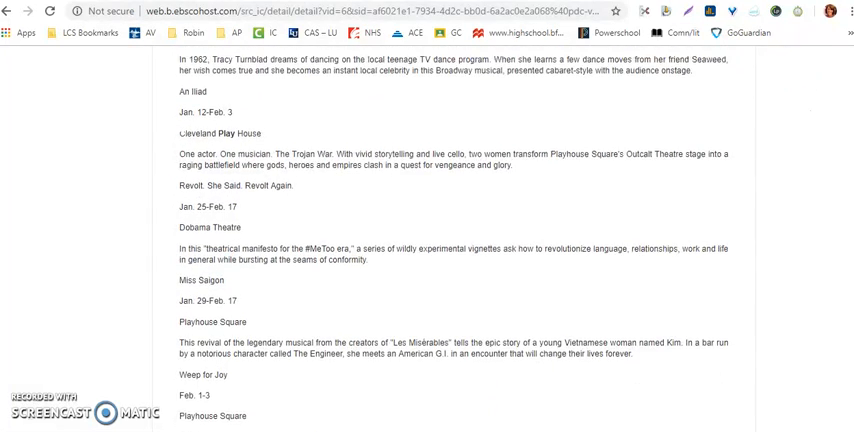
scroll(down, 3)
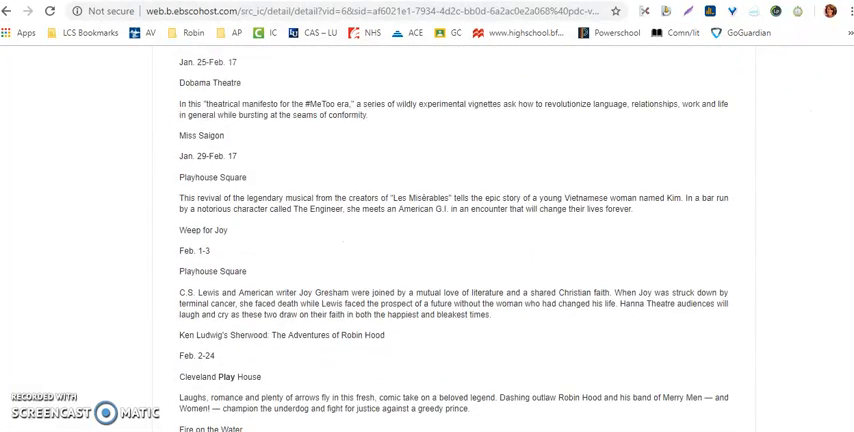
scroll(down, 3)
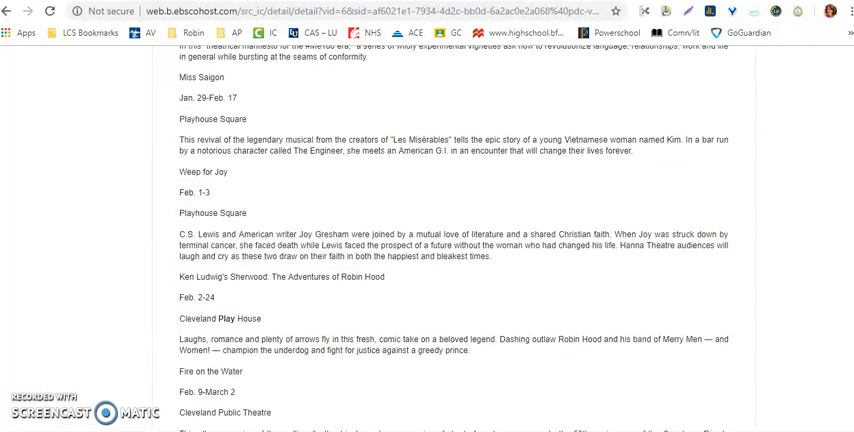
scroll(down, 3)
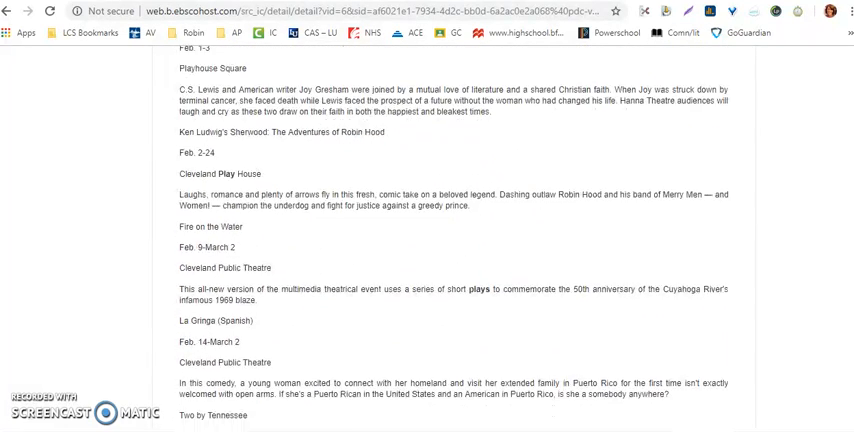
scroll(down, 3)
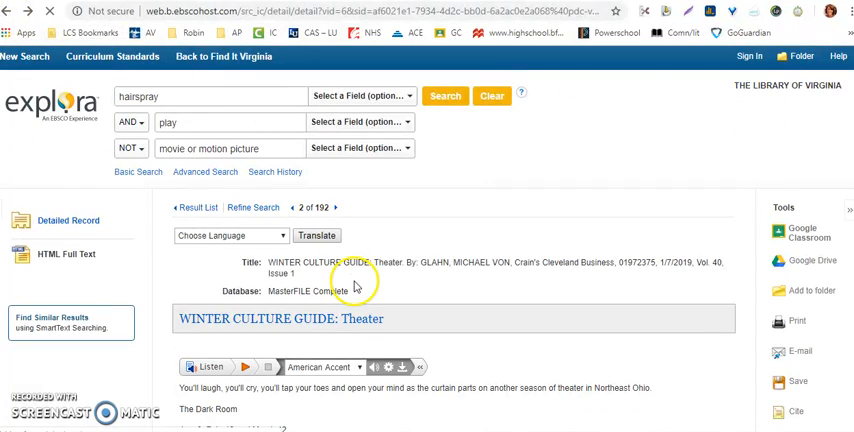
- Go back to the Result List and scroll down to item 3, 'Bright Lights, Big Hair'
click(200, 207)
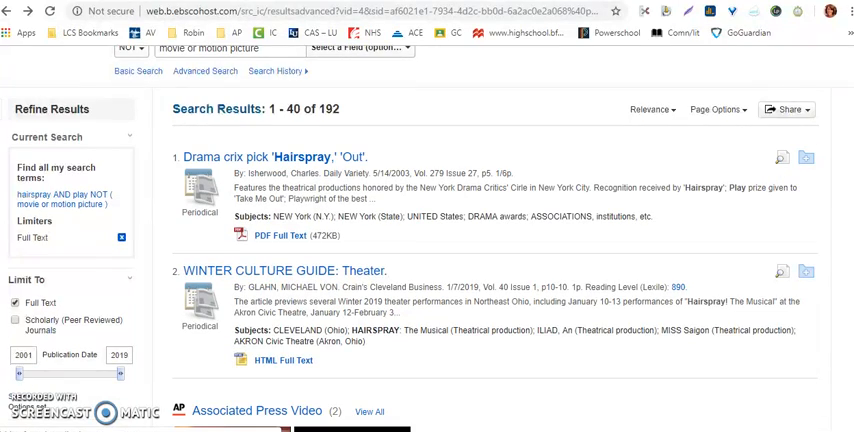
scroll(down, 3)
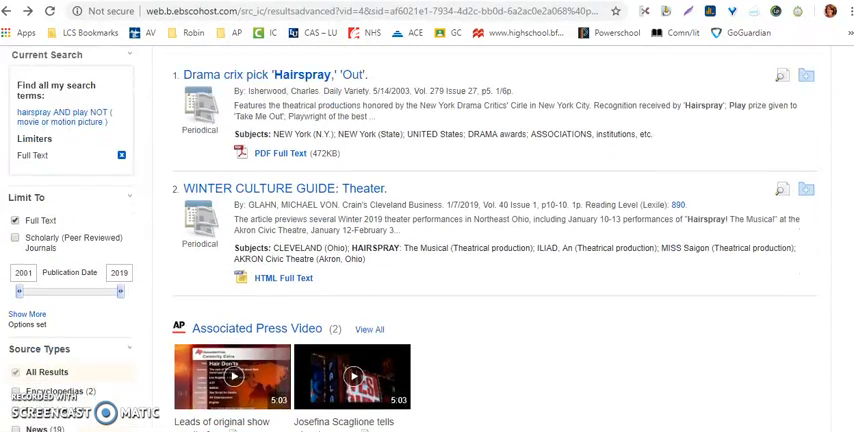
scroll(down, 3)
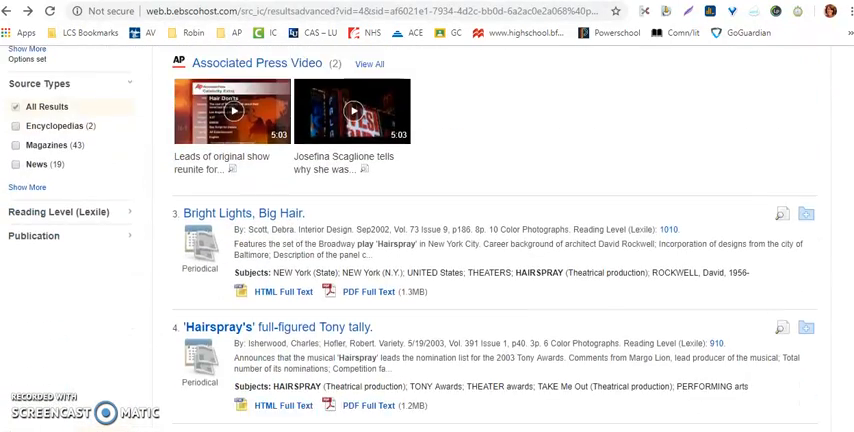
scroll(down, 3)
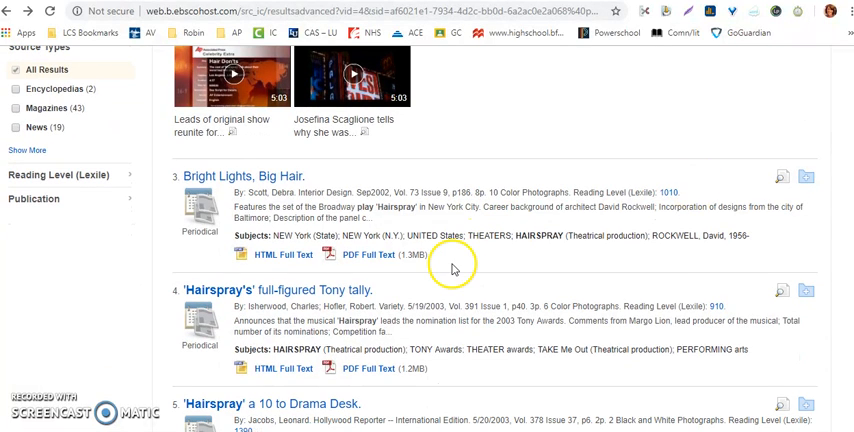
mouse_move(360, 258)
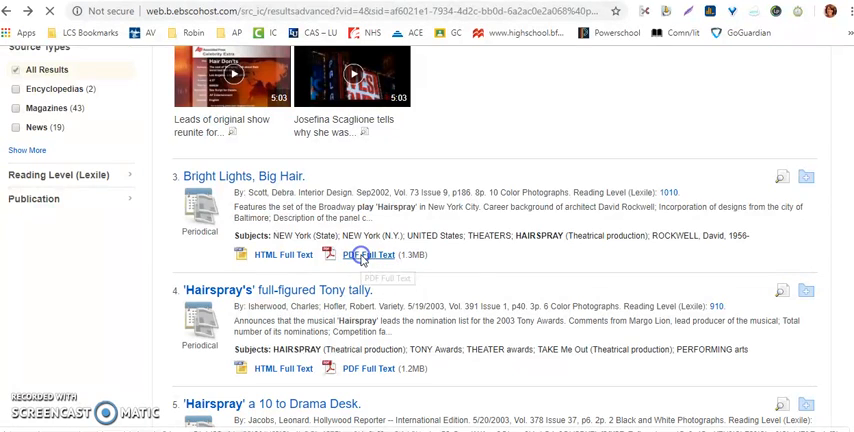
- Open the 'Bright Lights, Big Hair' PDF Full Text and scroll through to its last page
click(367, 256)
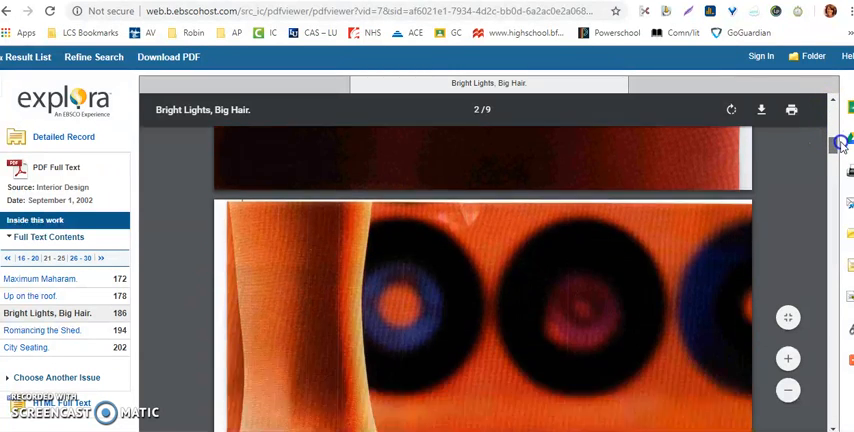
click(843, 188)
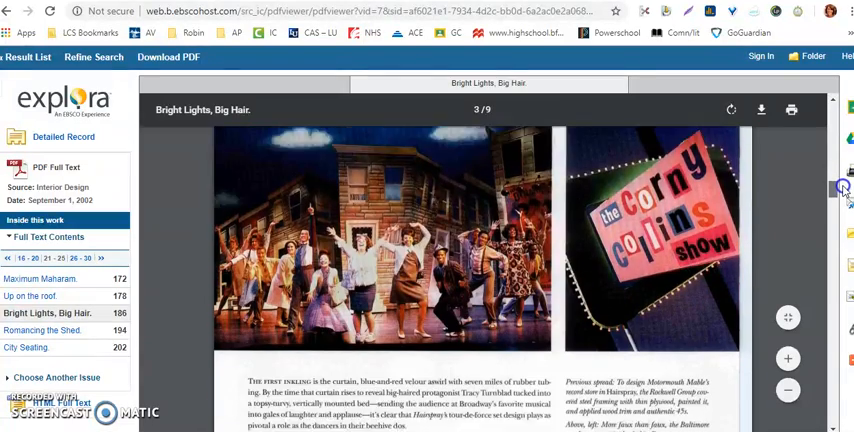
scroll(down, 3)
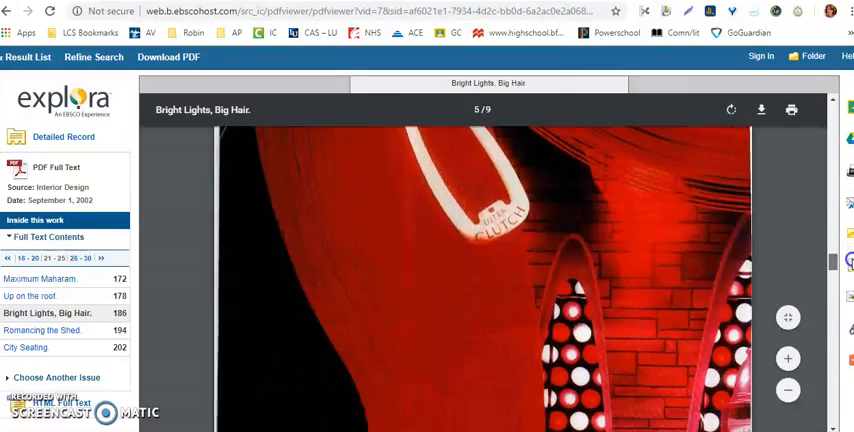
scroll(down, 3)
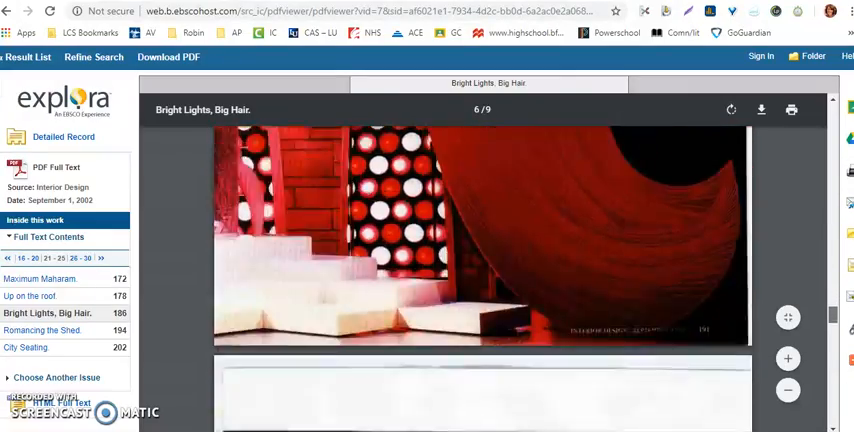
scroll(down, 3)
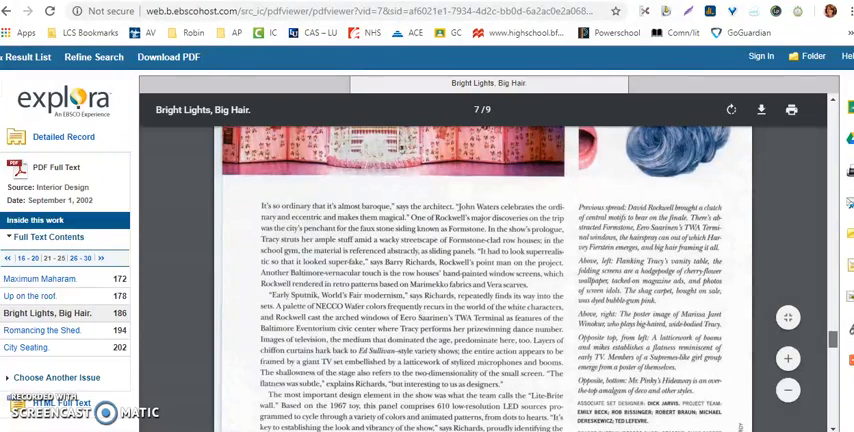
scroll(down, 3)
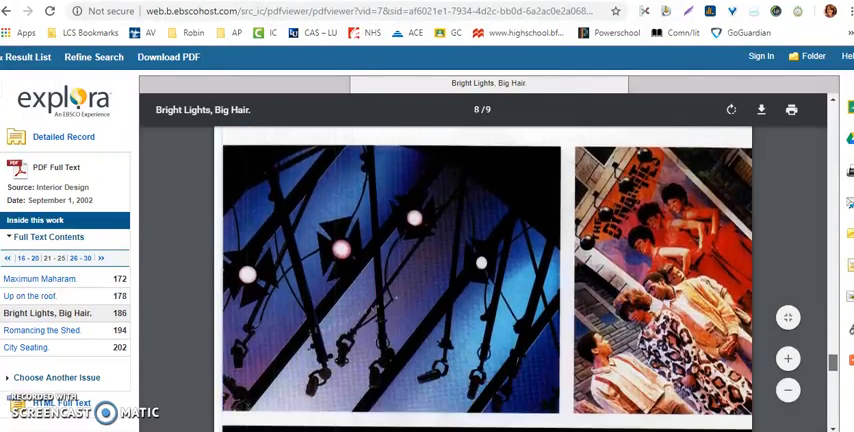
scroll(down, 3)
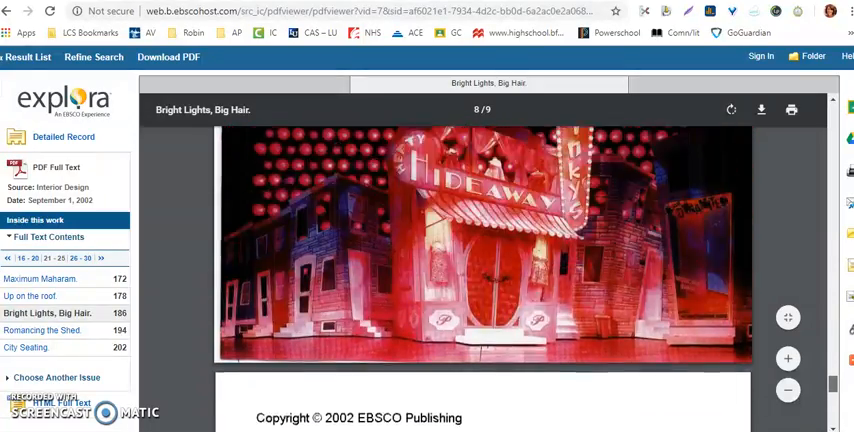
click(843, 130)
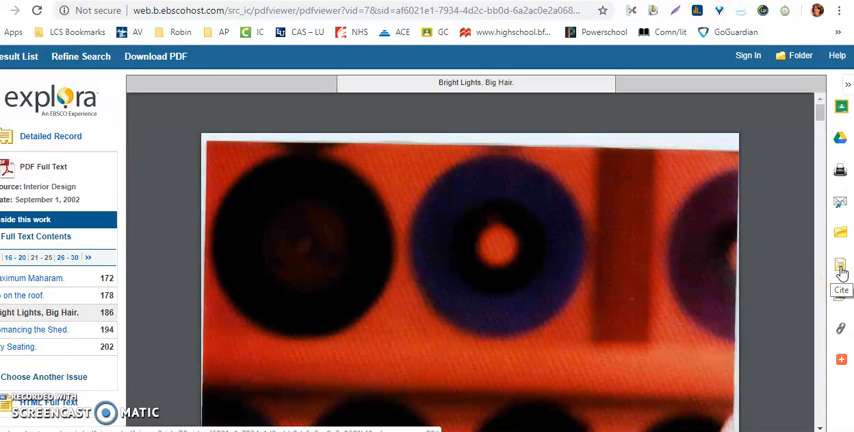
- Show the Cite tool's citation formats and scroll down to the MLA Works Cited entry
click(846, 270)
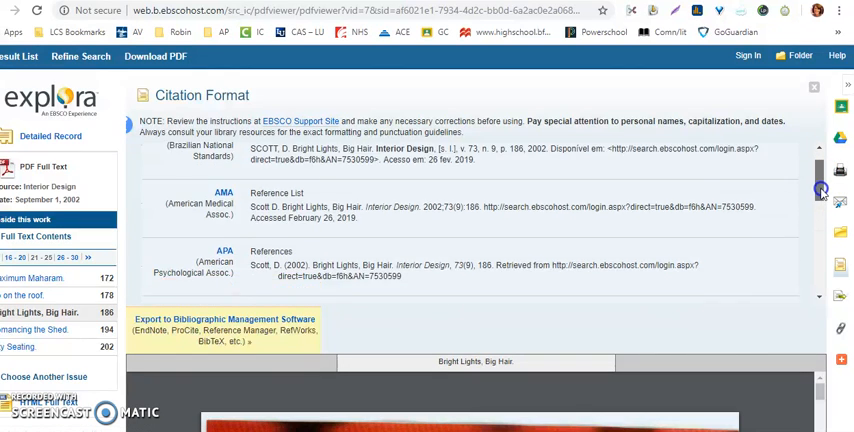
scroll(down, 3)
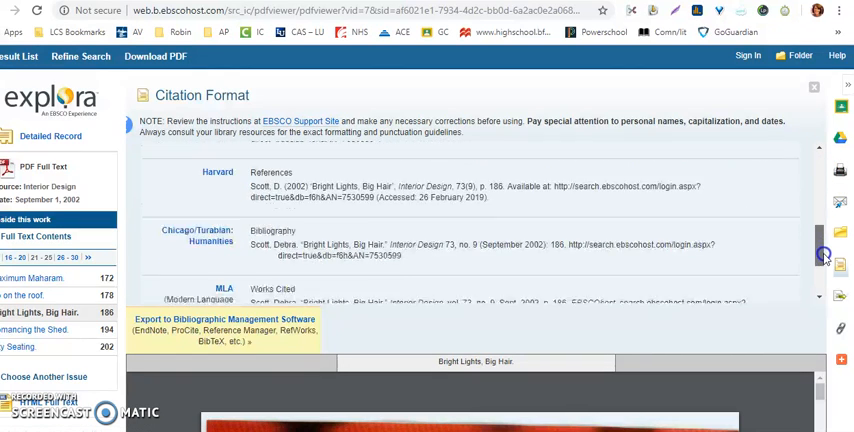
scroll(down, 3)
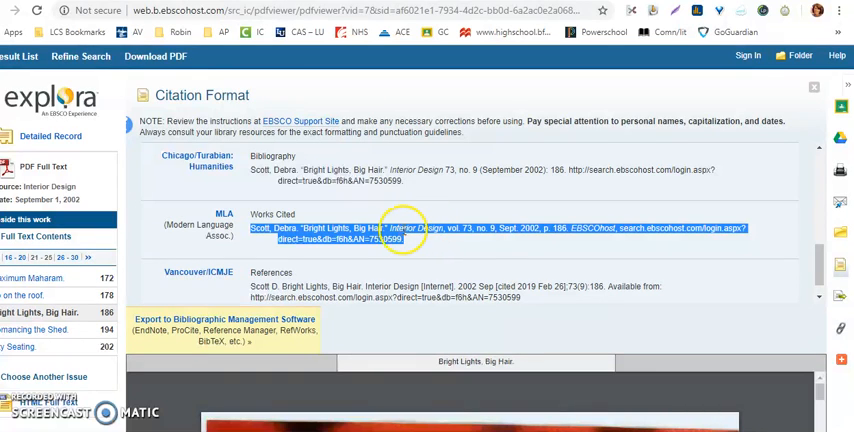
mouse_move(440, 235)
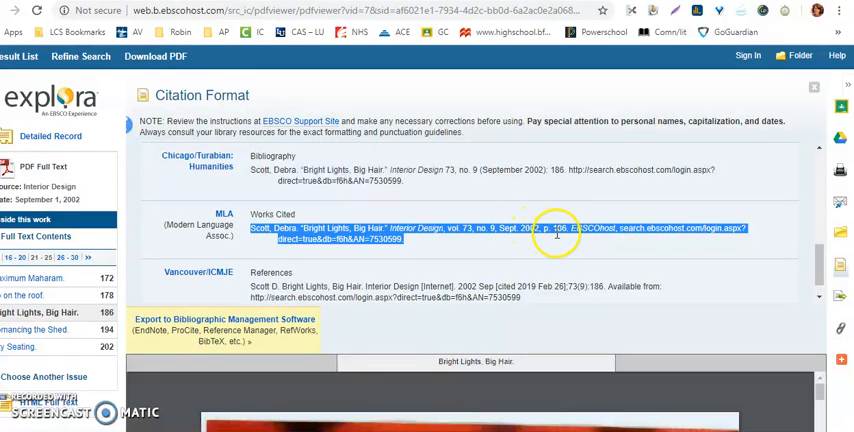
mouse_move(443, 247)
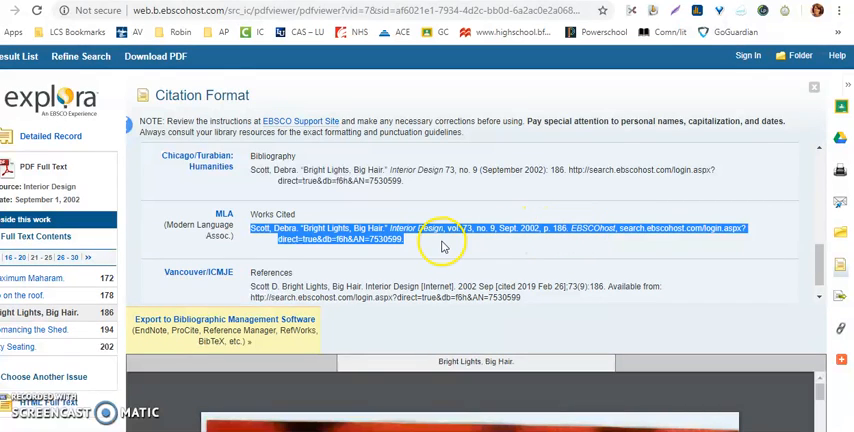